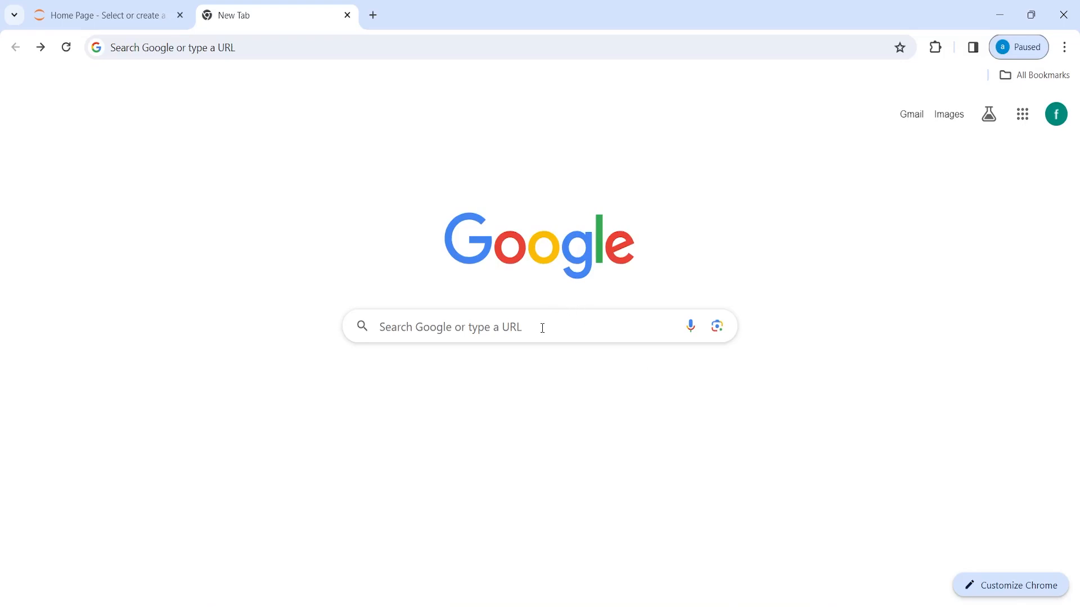
Search Google for 'hugging face' to reach huggingface.co.
text(hugging face)
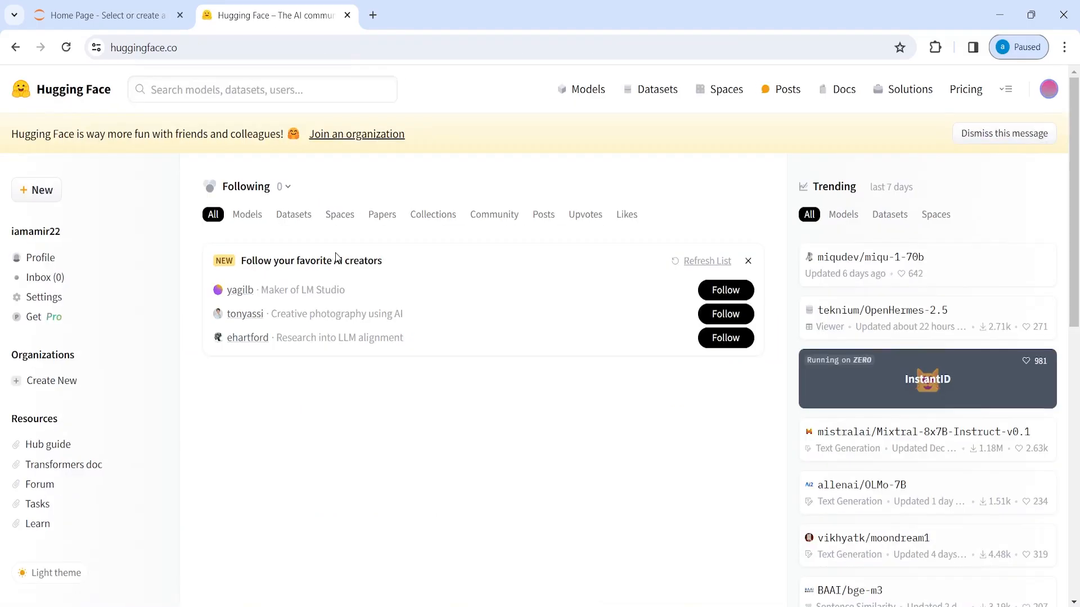
mouse_move(445, 452)
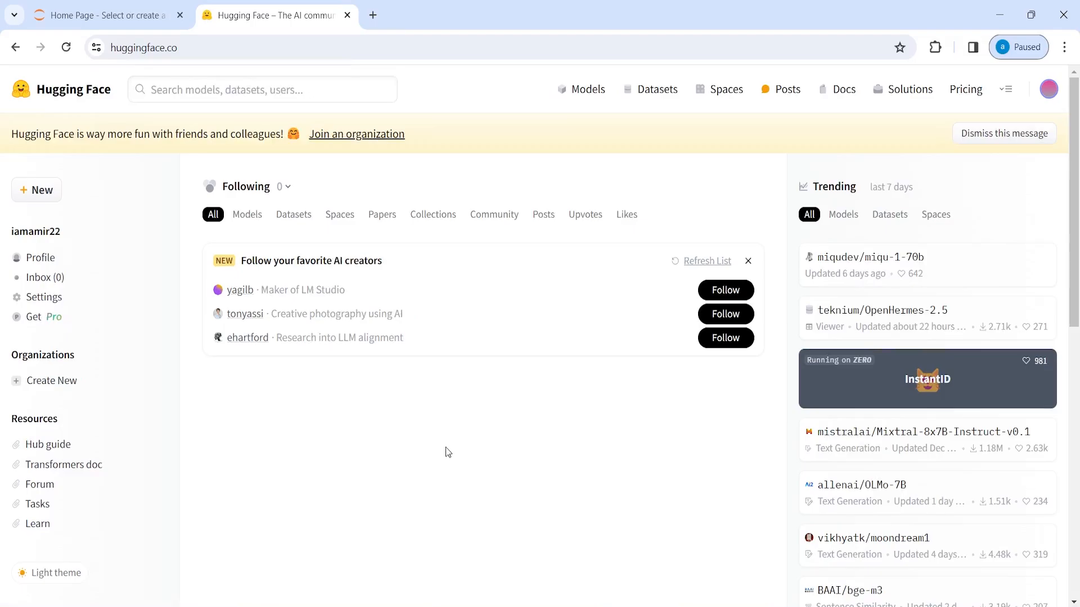
mouse_move(707, 118)
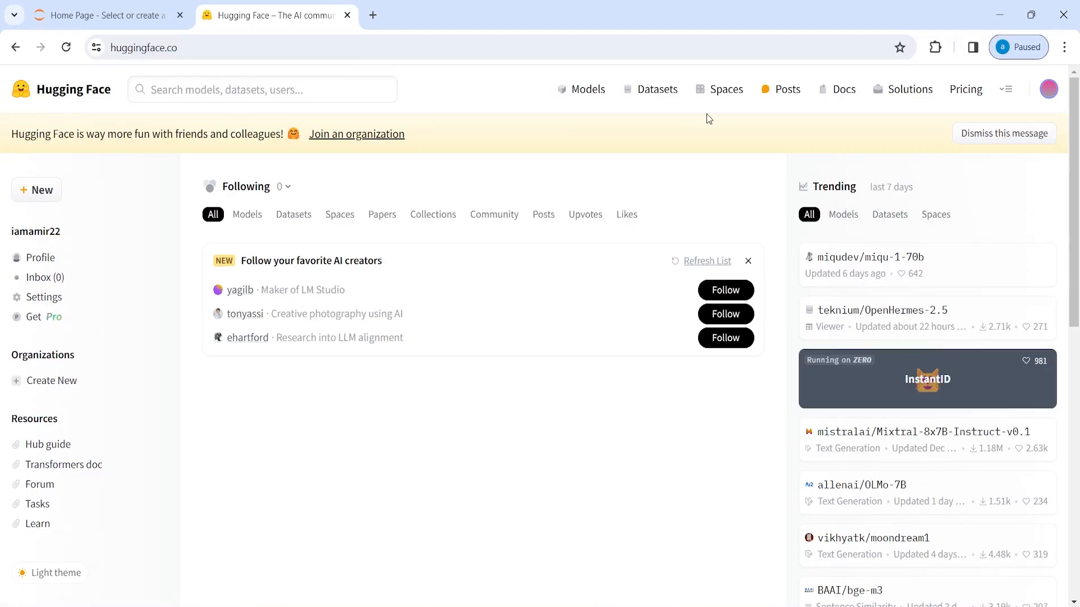
mouse_move(645, 98)
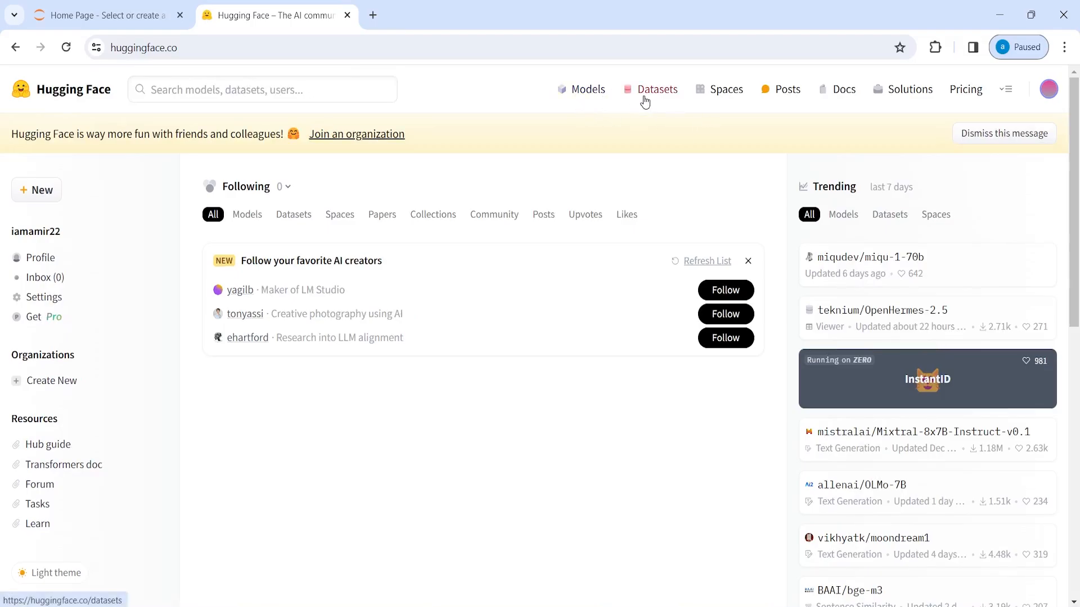
mouse_move(724, 89)
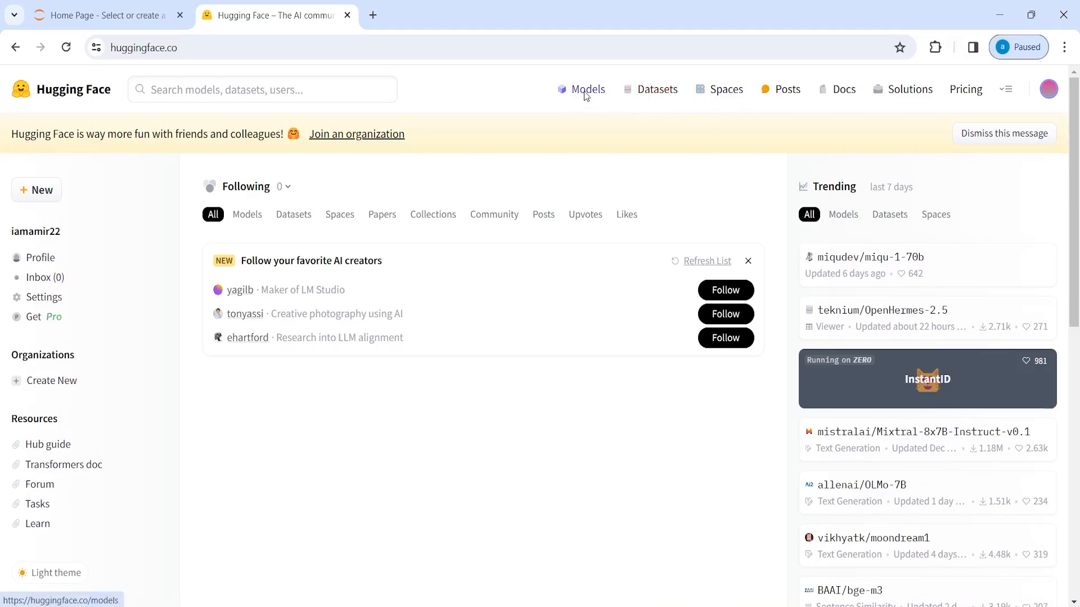
Go to the Models page and scroll through its task categories.
click(587, 89)
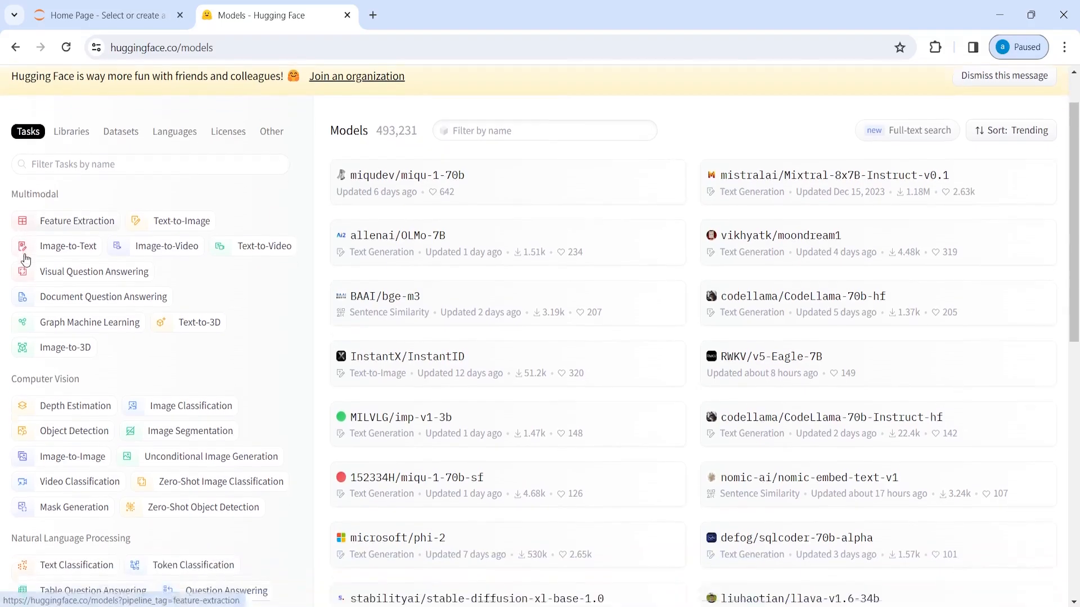
scroll(down, 3)
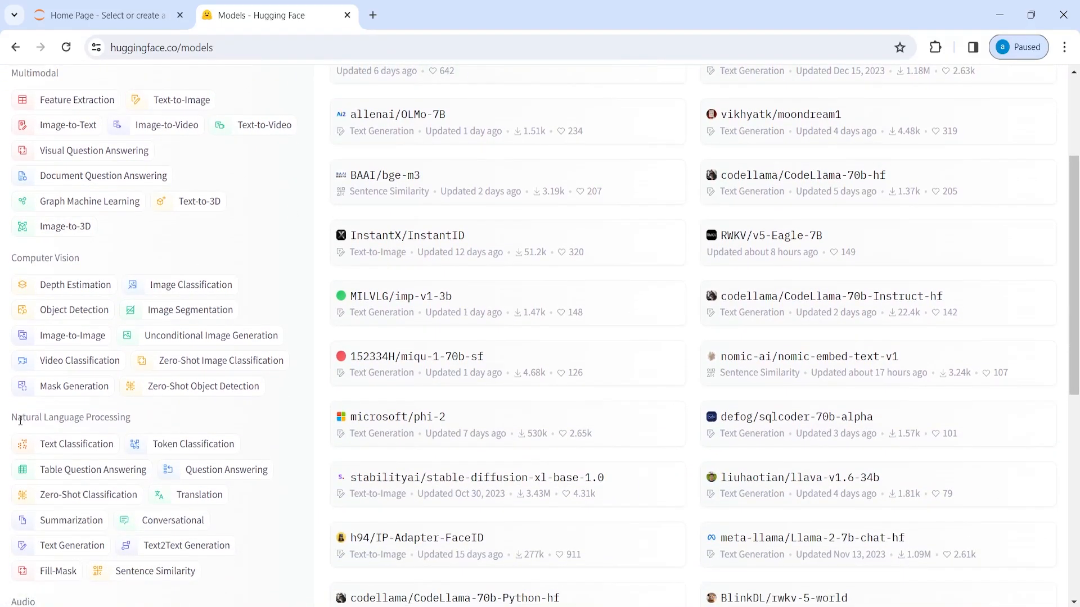
scroll(down, 3)
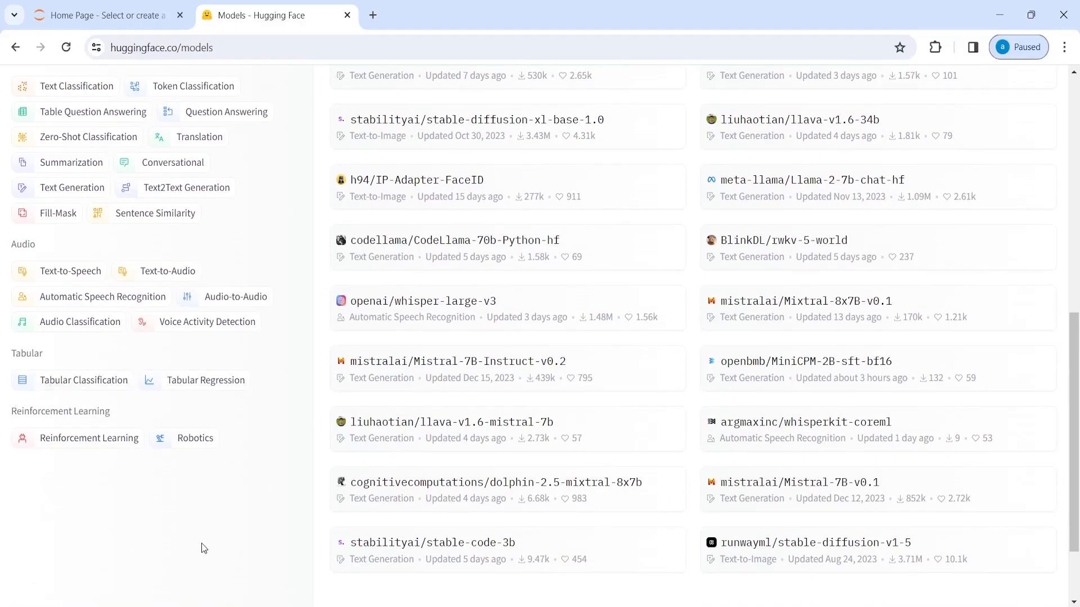
scroll(up, 3)
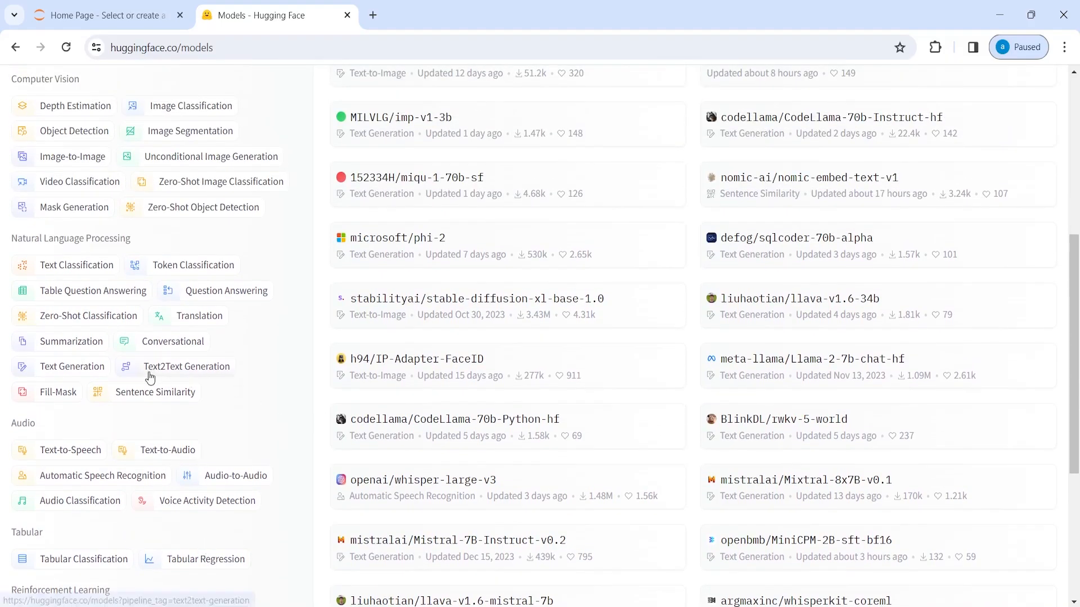
mouse_move(195, 376)
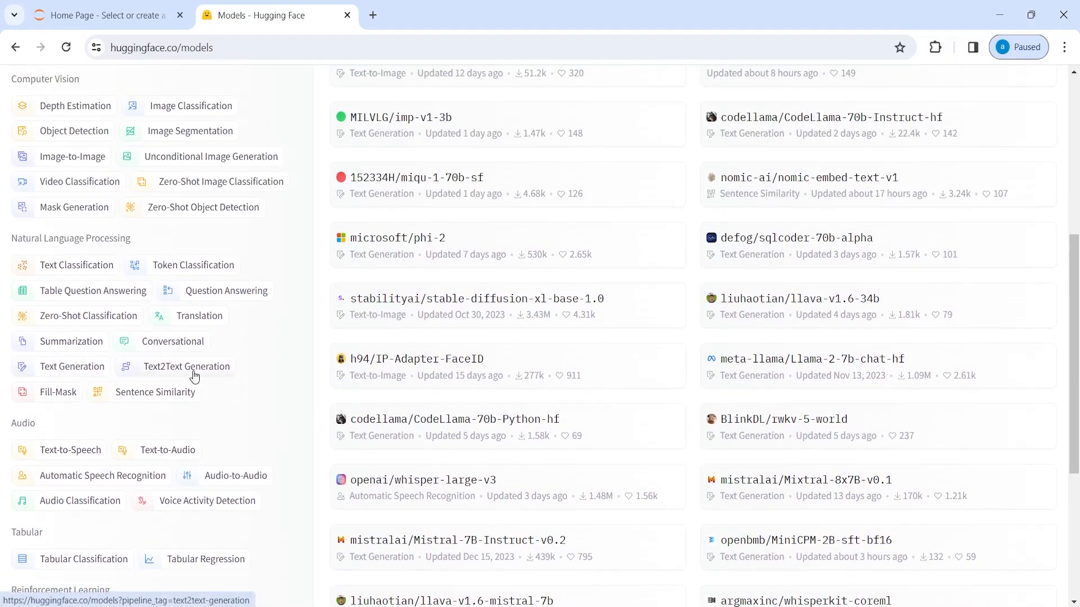
Filter models by the Text2Text Generation task.
click(186, 365)
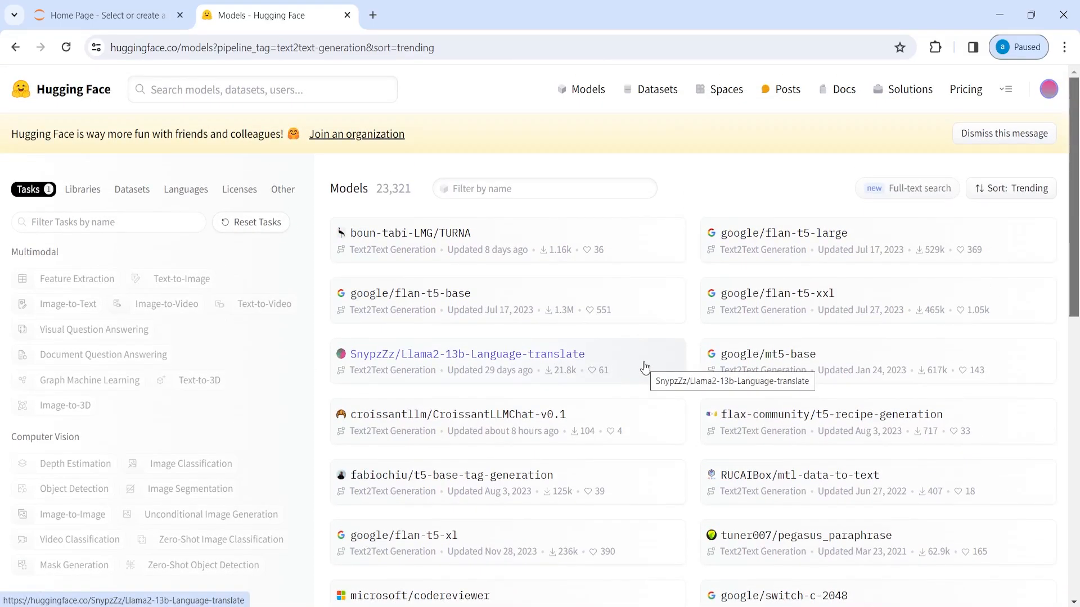
mouse_move(415, 241)
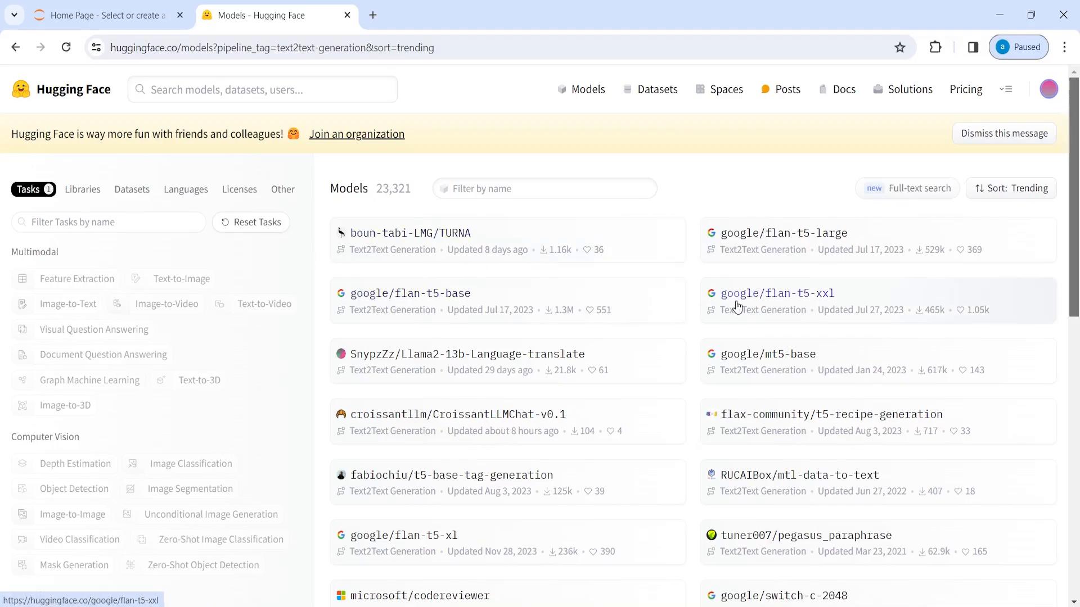
mouse_move(776, 294)
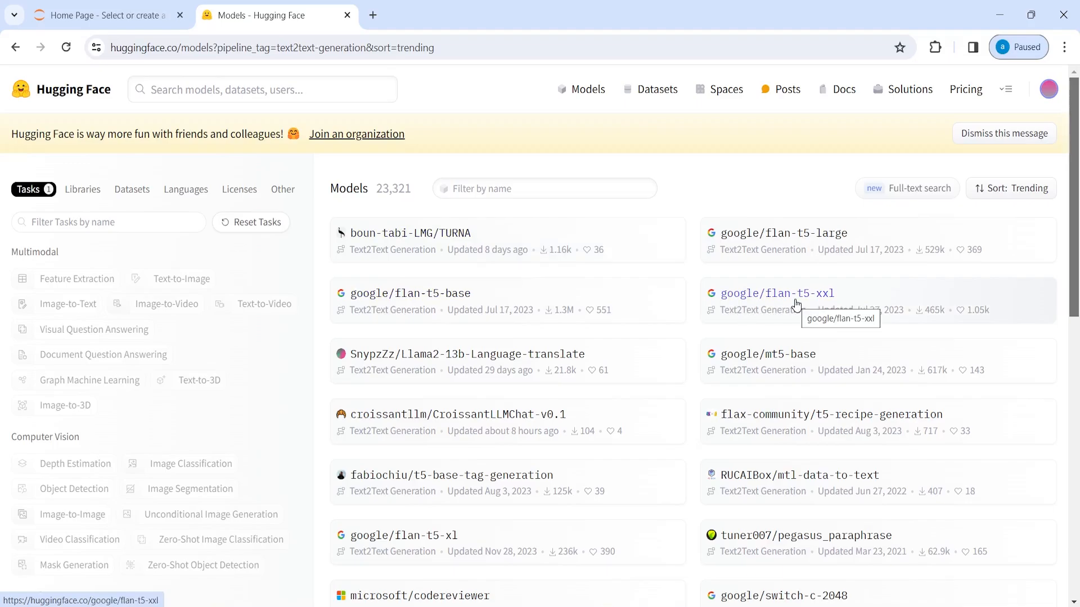
mouse_move(767, 315)
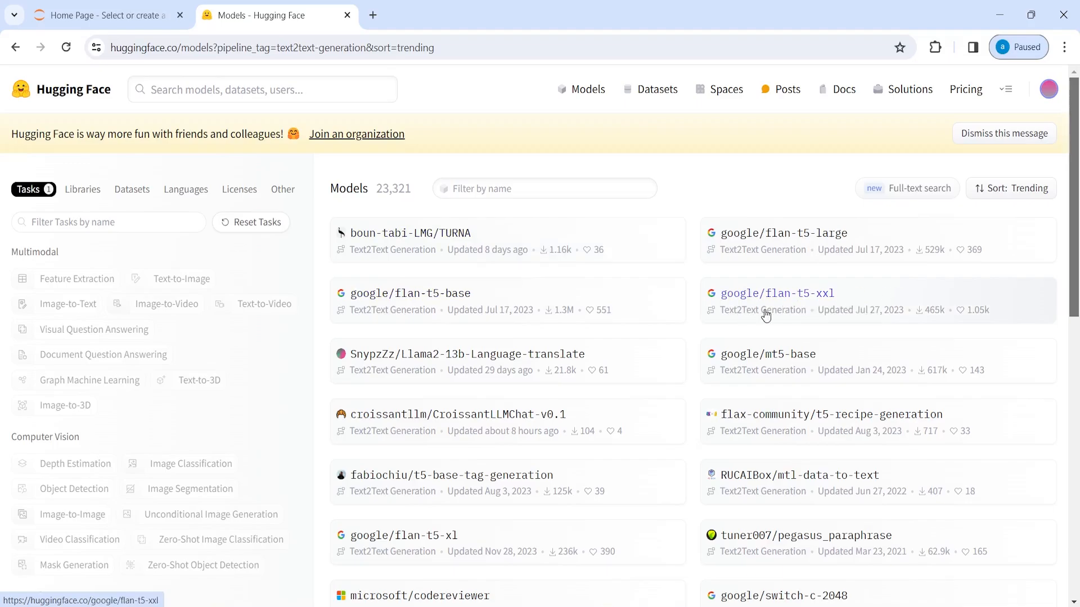
click(774, 292)
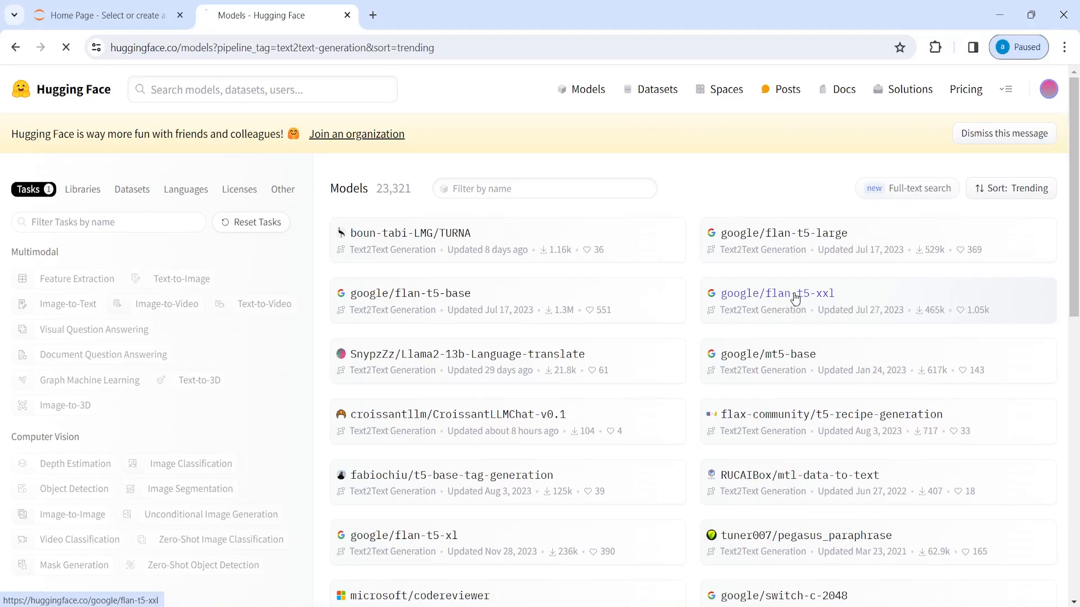
click(776, 293)
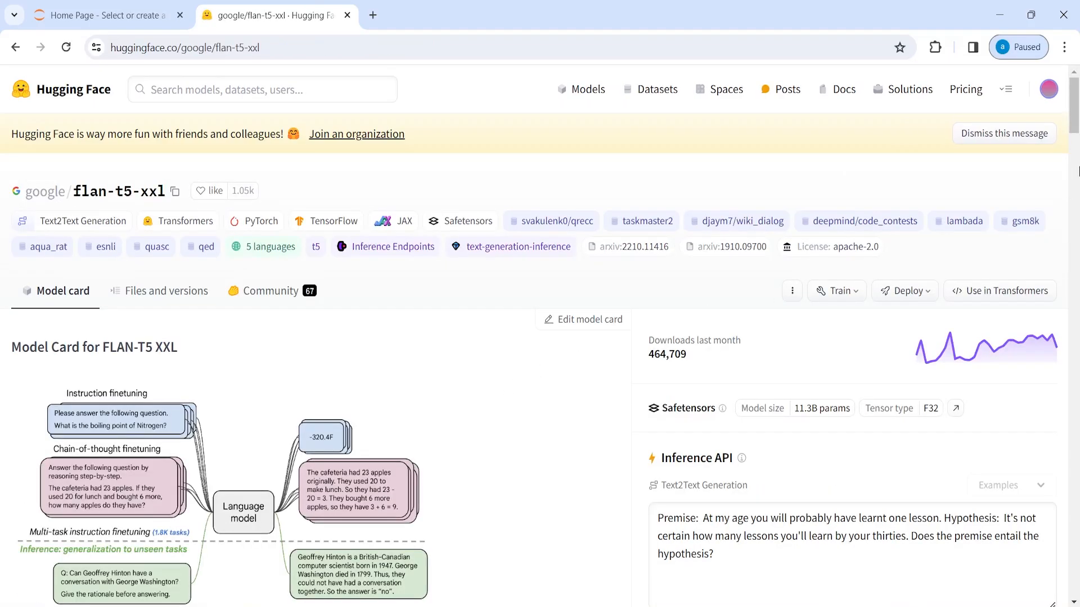
scroll(down, 3)
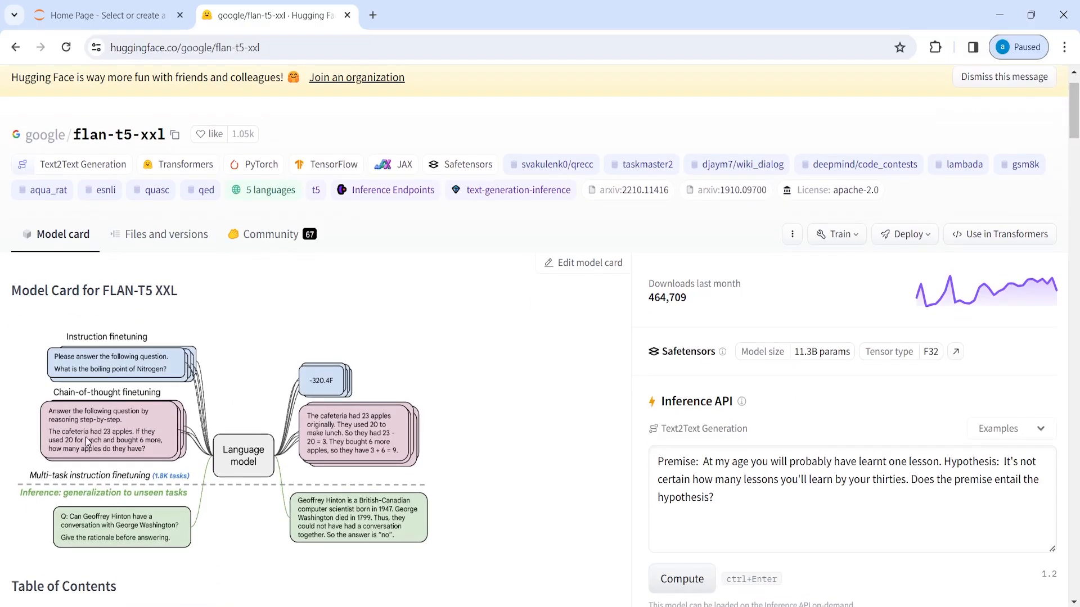
mouse_move(30, 459)
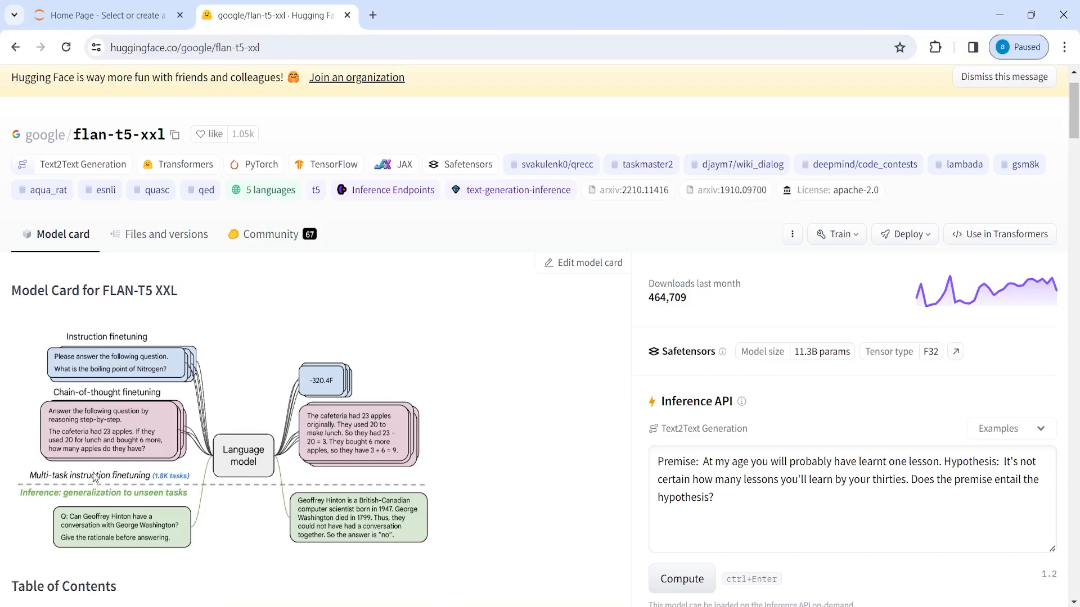
scroll(down, 3)
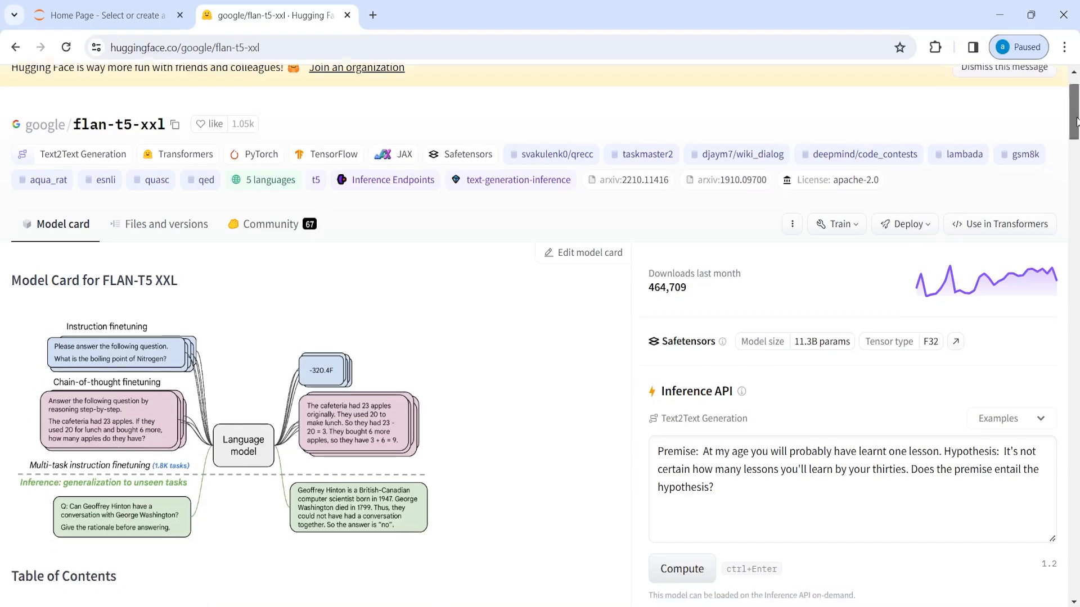
scroll(down, 3)
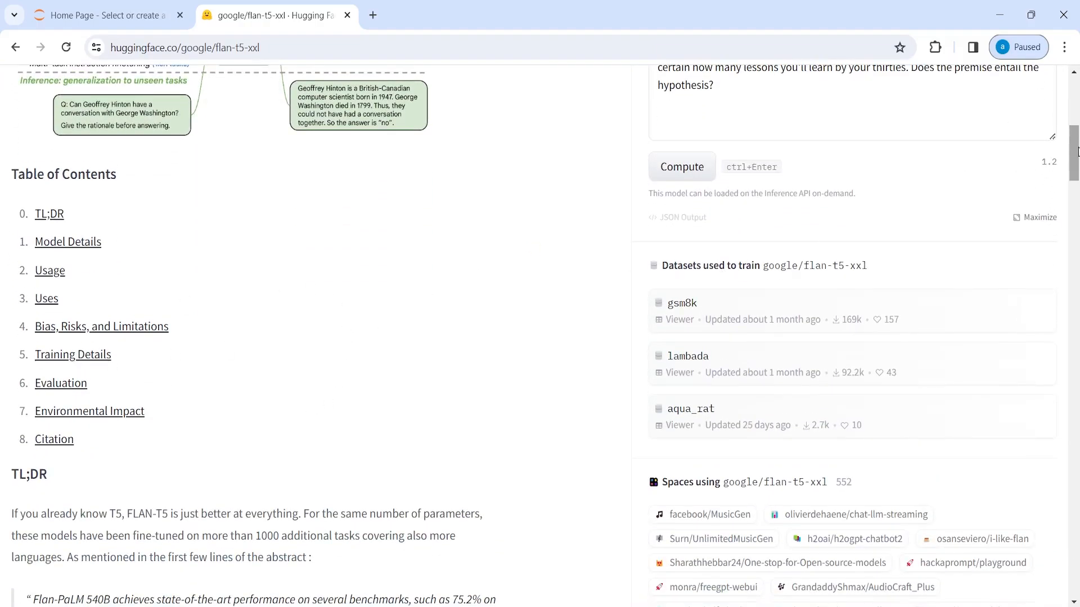
scroll(down, 3)
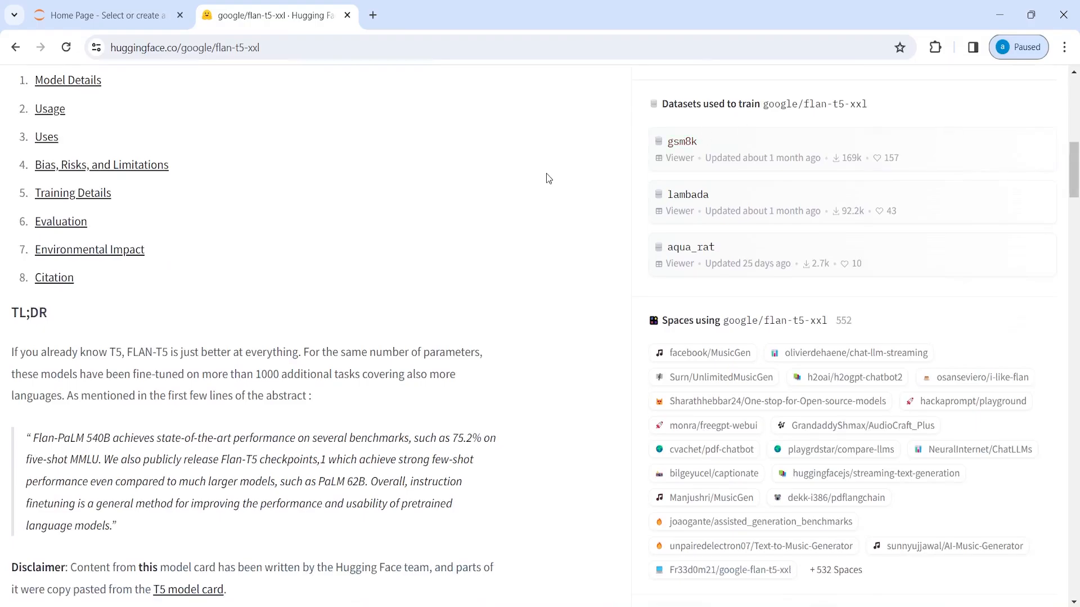
mouse_move(249, 138)
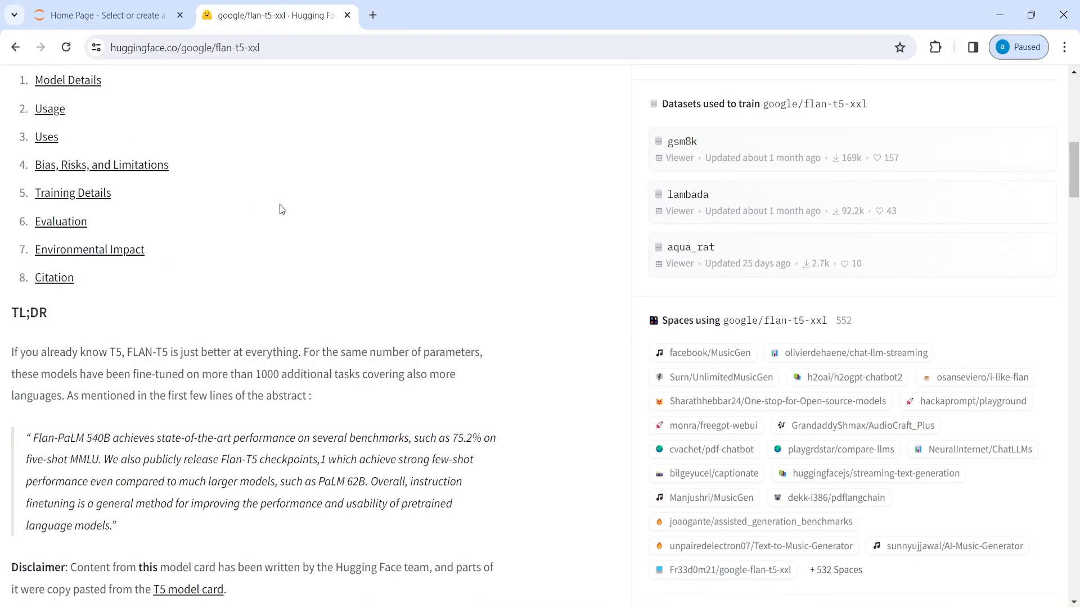
scroll(down, 3)
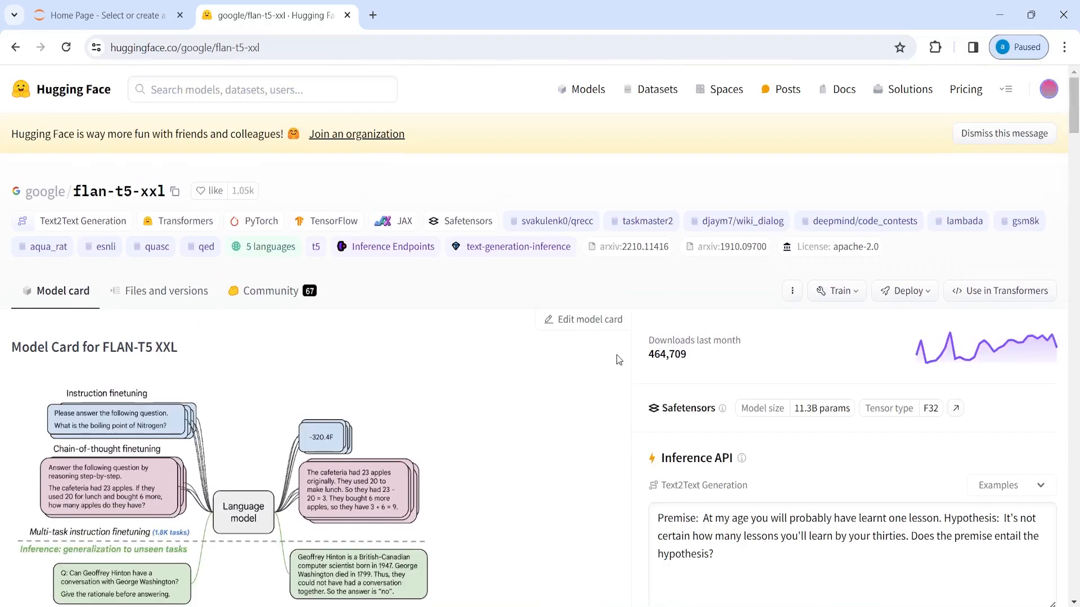
mouse_move(999, 301)
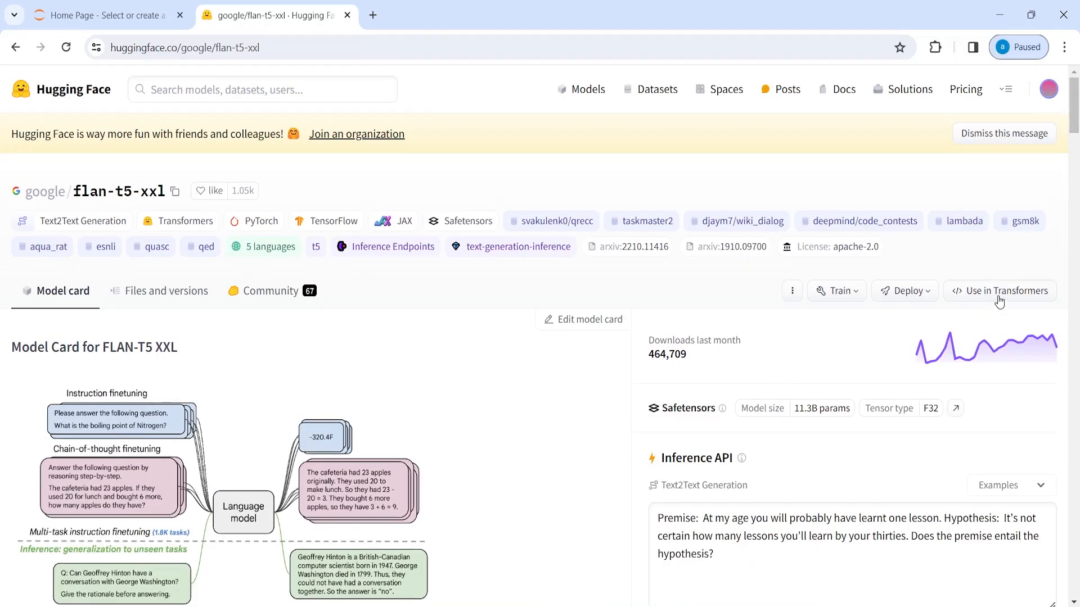
Show the 'Use in Transformers' code for google/flan-t5-xxl.
click(1000, 290)
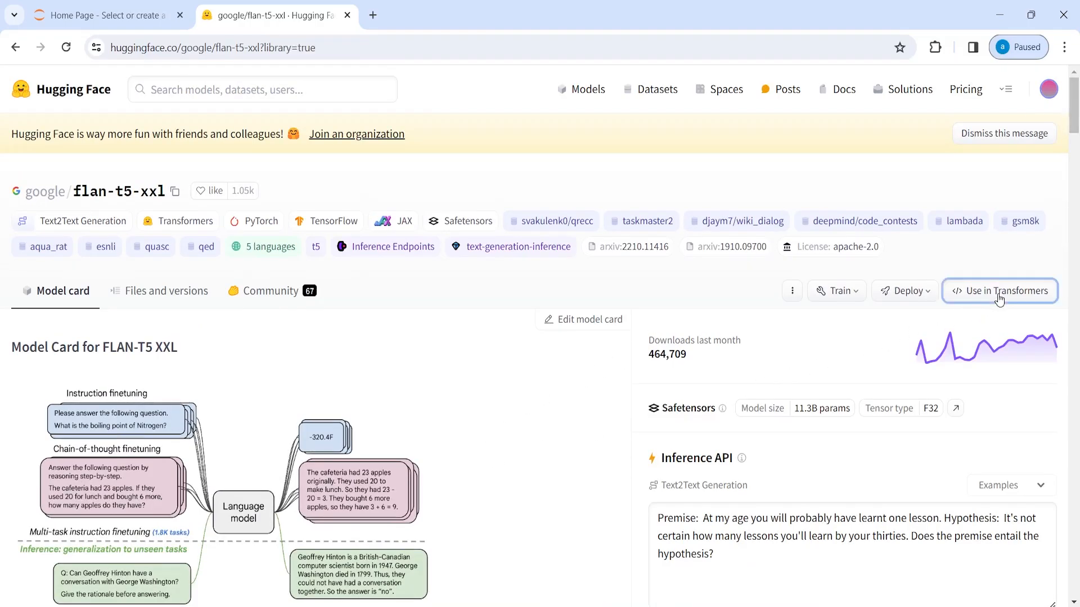
click(999, 291)
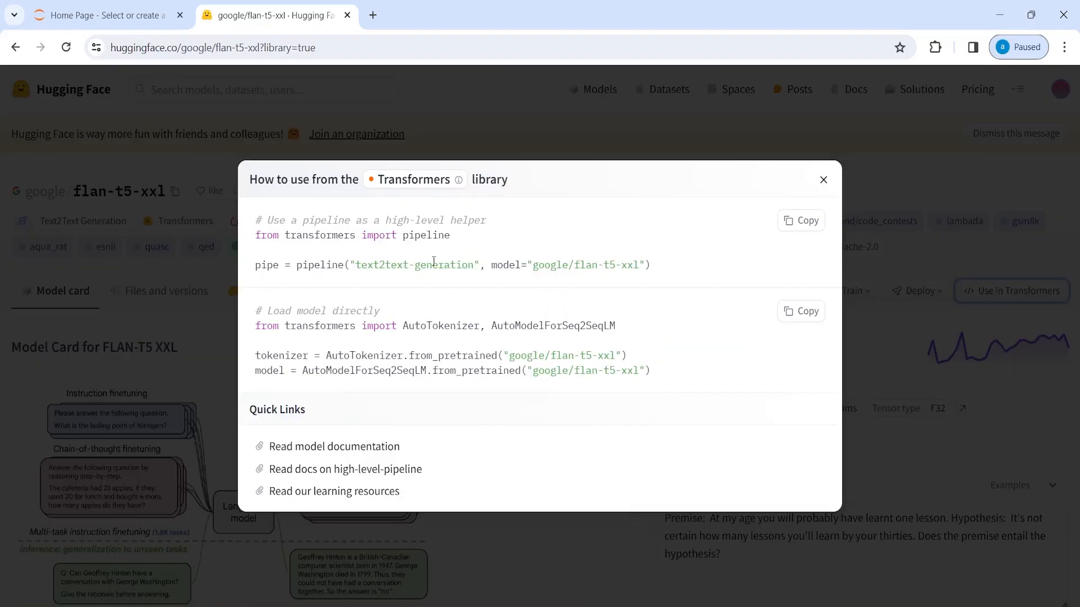
mouse_move(595, 246)
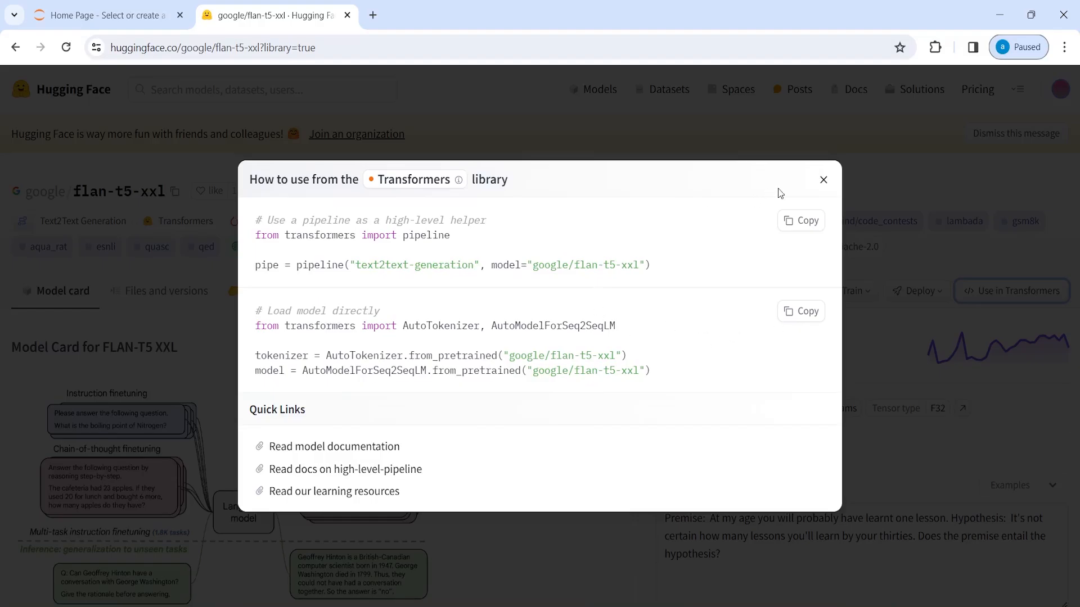
Close the code dialog and search the Hub for 'llama'.
click(822, 180)
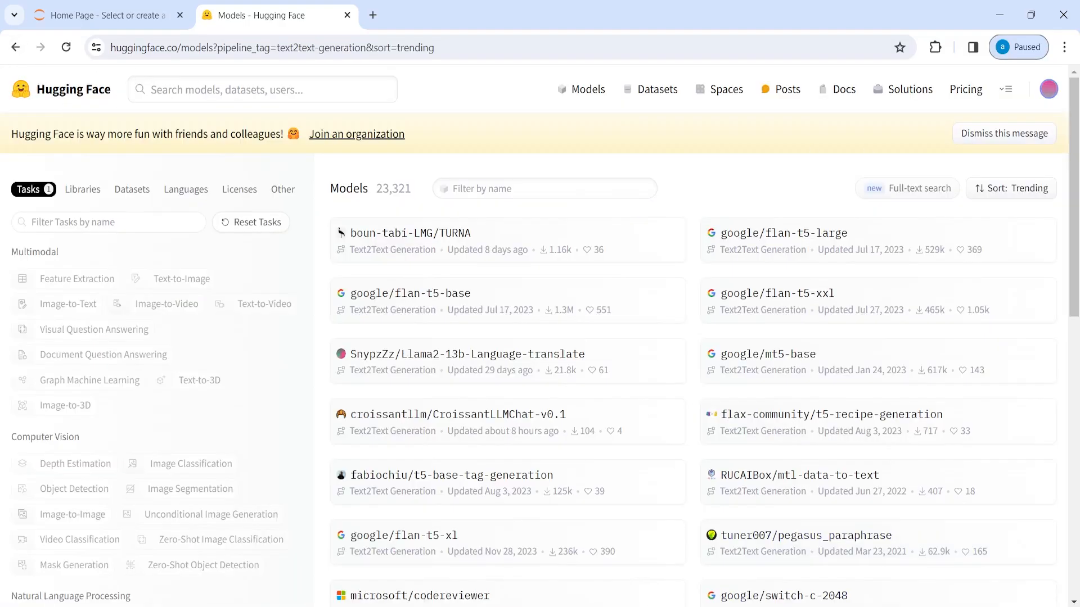
click(588, 89)
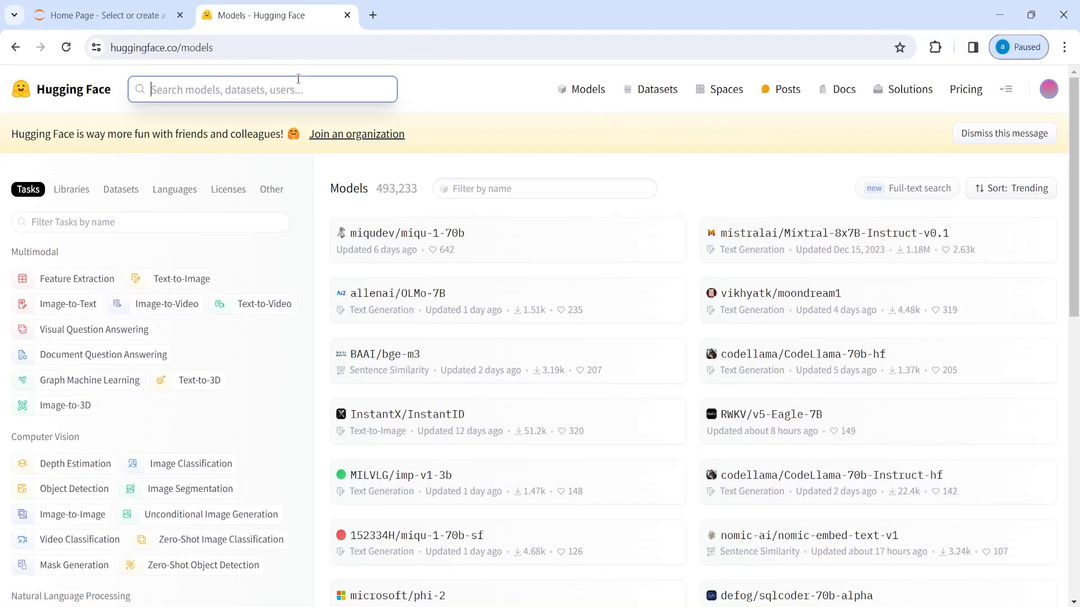
text(llama2)
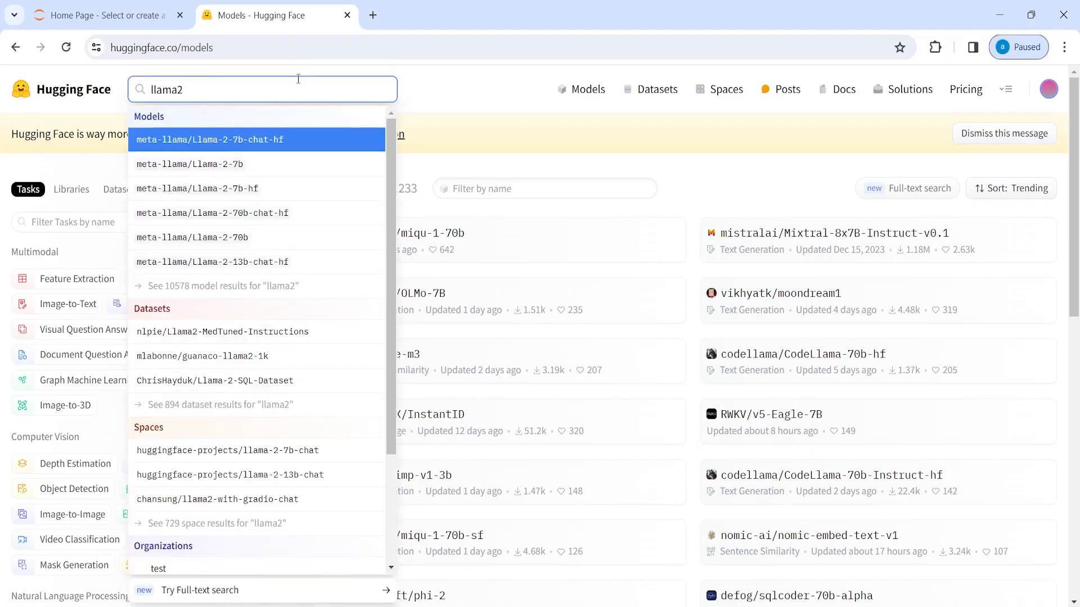
mouse_move(178, 147)
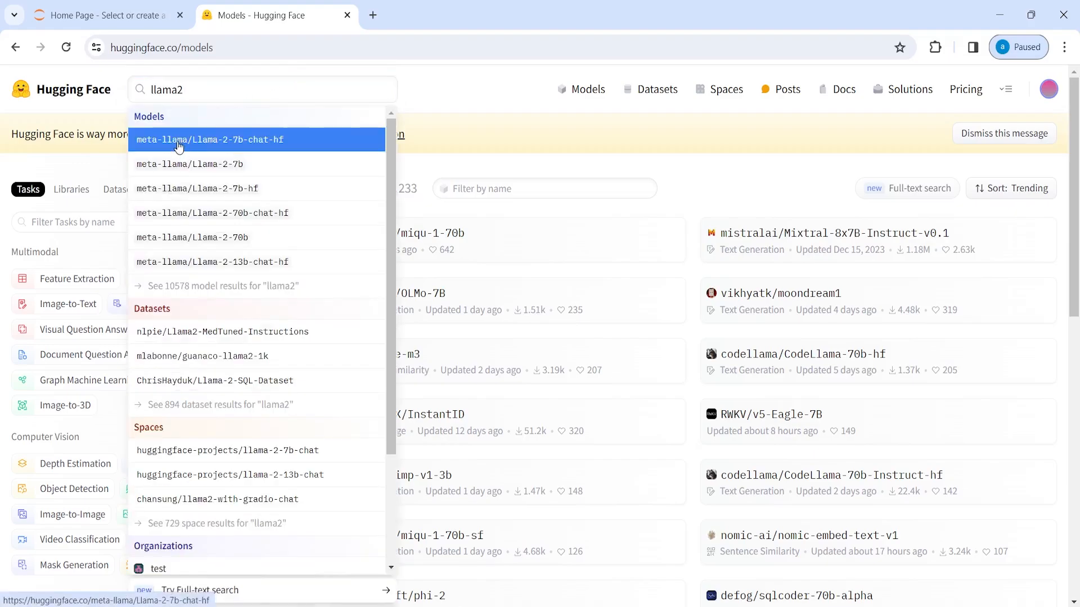
Open meta-llama/Llama-2-7b-chat-hf from the suggestions and scroll its card.
click(209, 139)
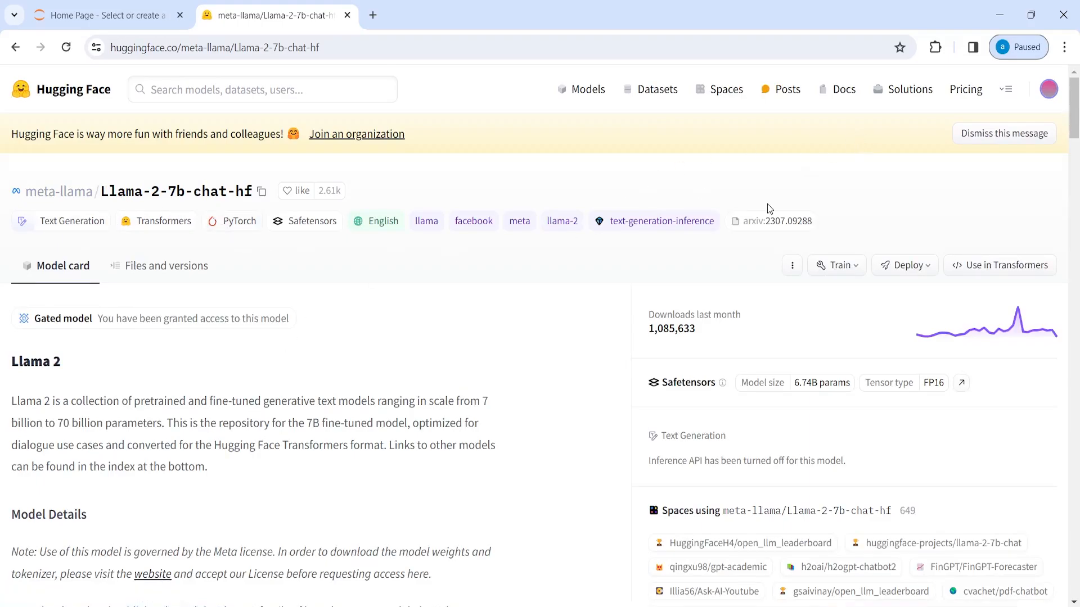
scroll(down, 3)
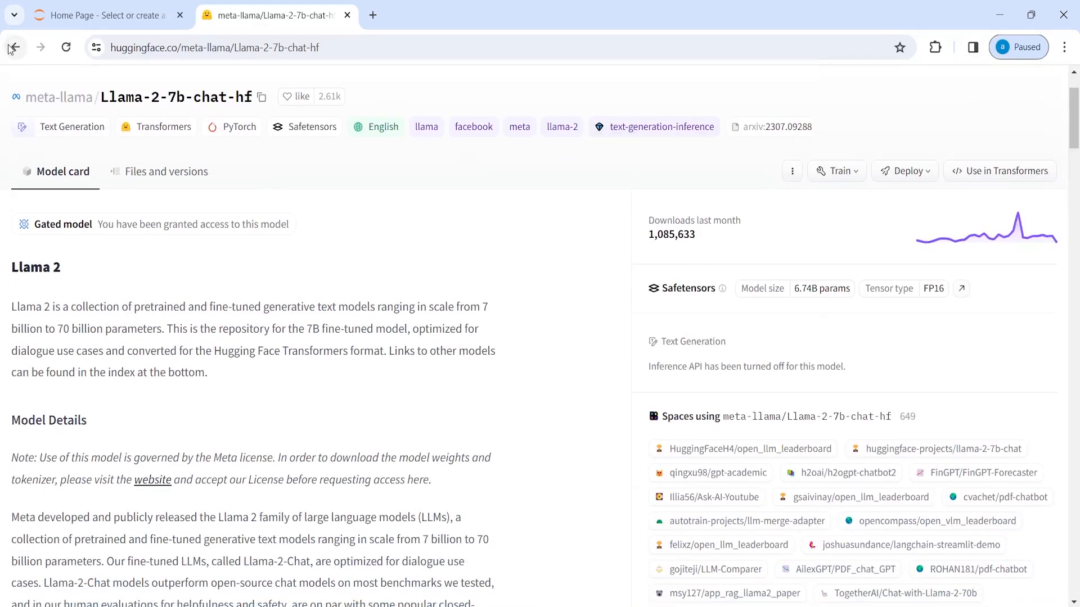
Go back and search 'flan' to reopen google/flan-t5-xxl.
click(16, 47)
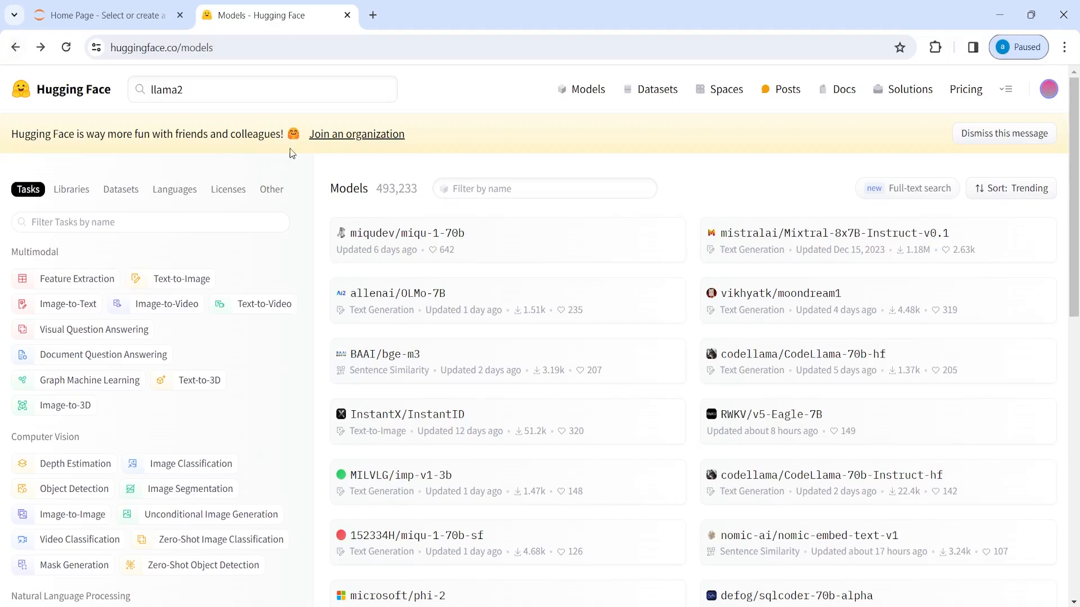
click(262, 89)
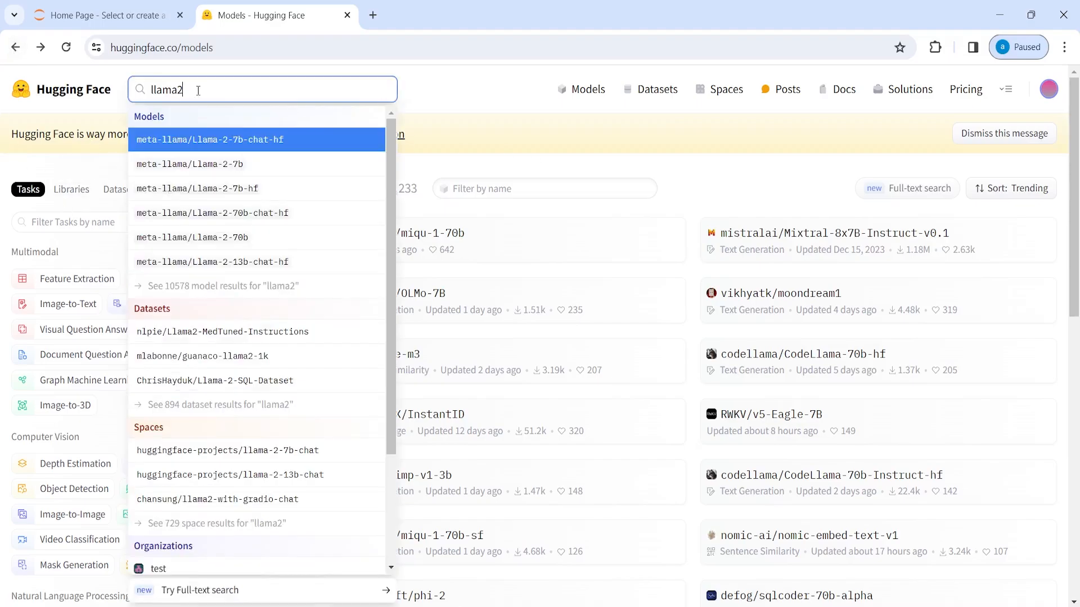
text(flan)
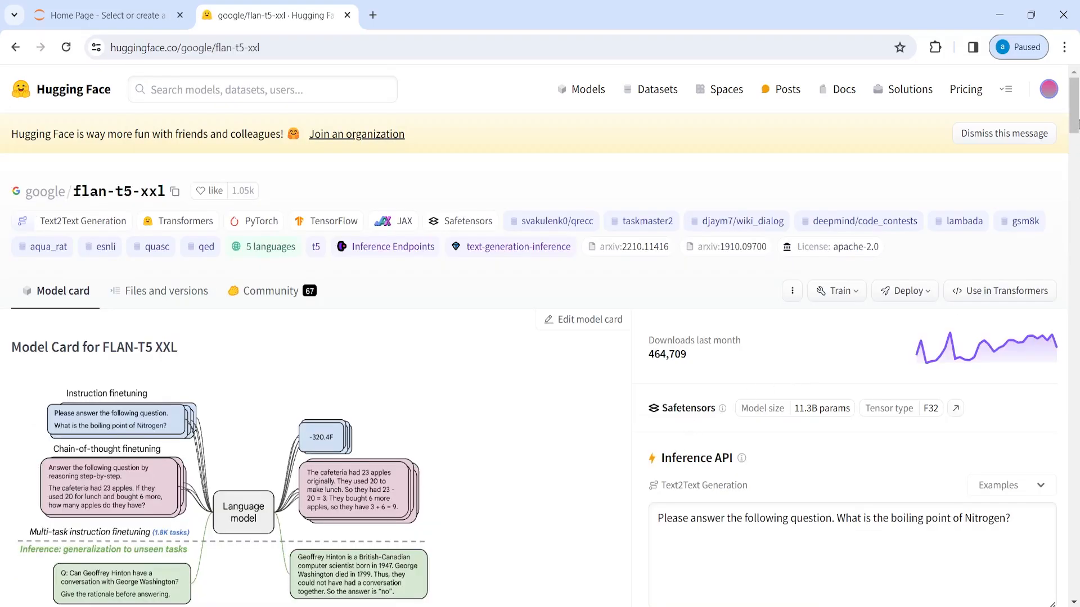
Compute the Nitrogen boiling point question in the Inference API, getting -196 °C.
scroll(down, 3)
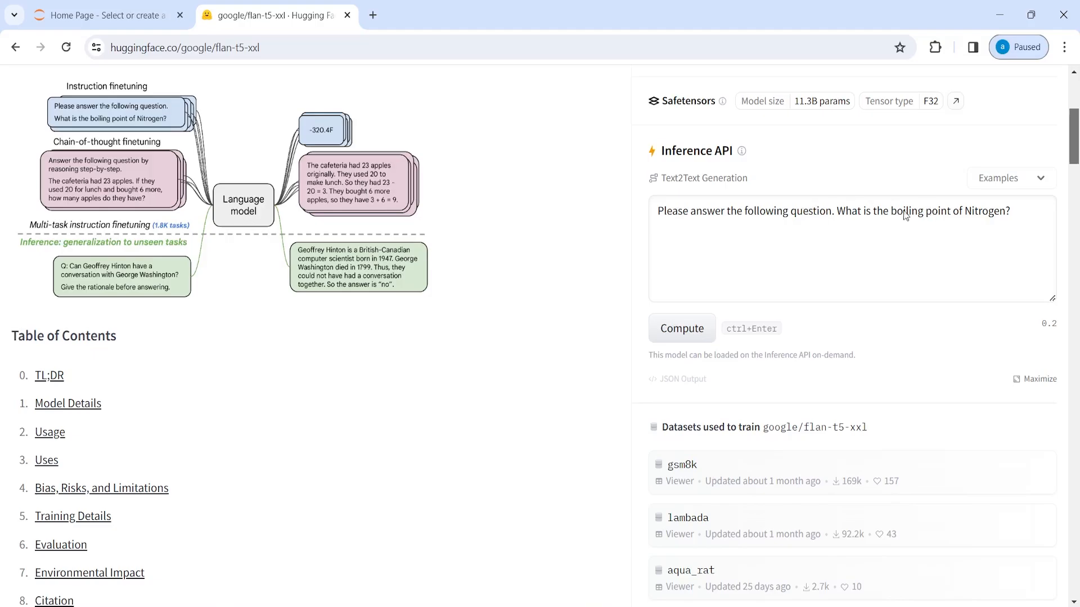
mouse_move(691, 334)
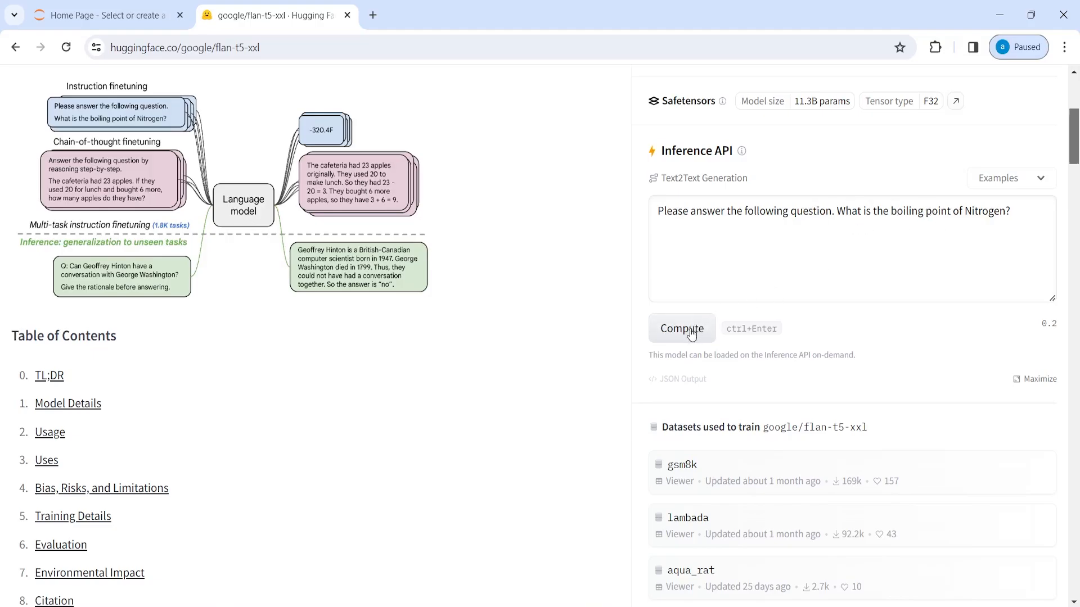
click(681, 329)
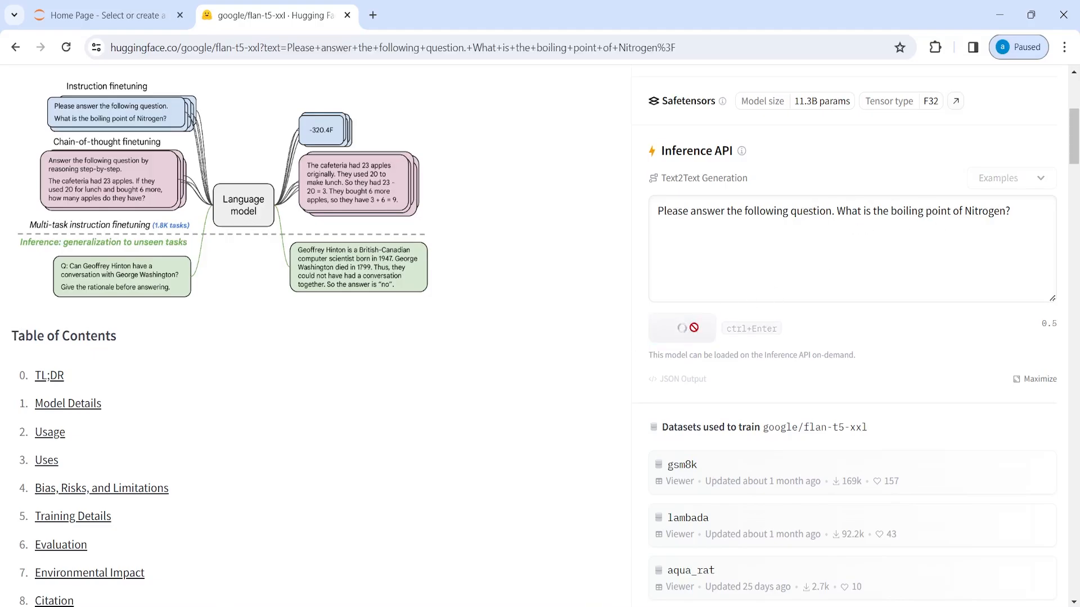
click(681, 328)
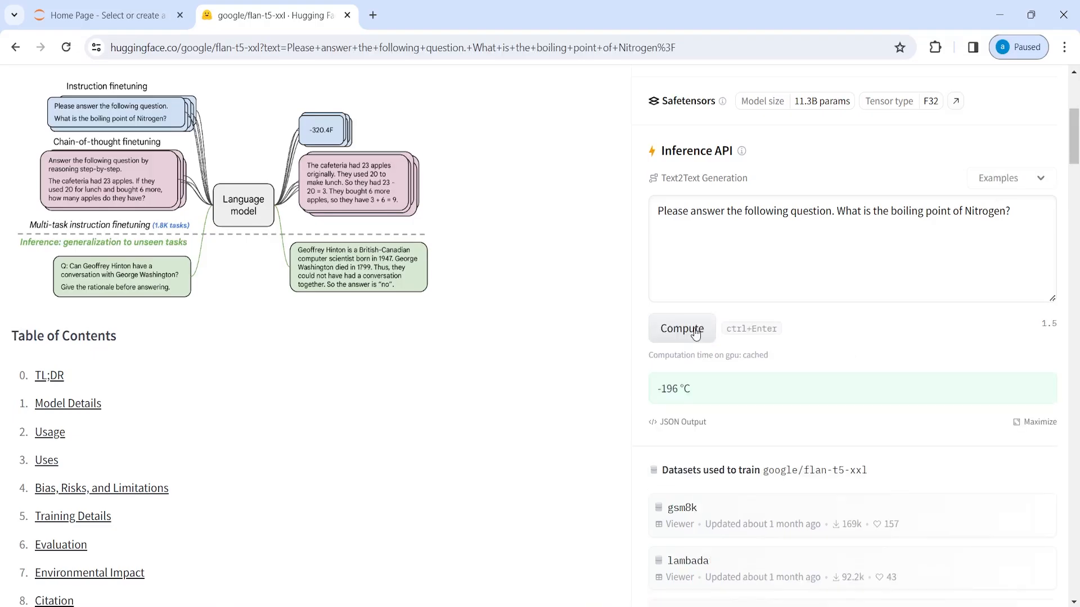
mouse_move(656, 397)
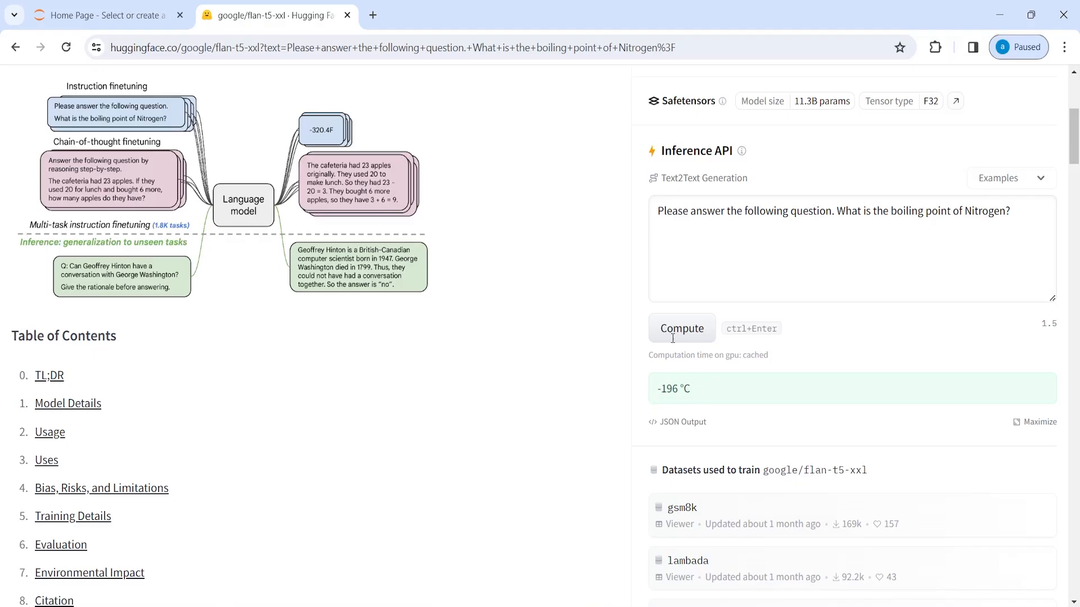
Select the Nitrogen question text and look it up on Google.
triple_click(826, 211)
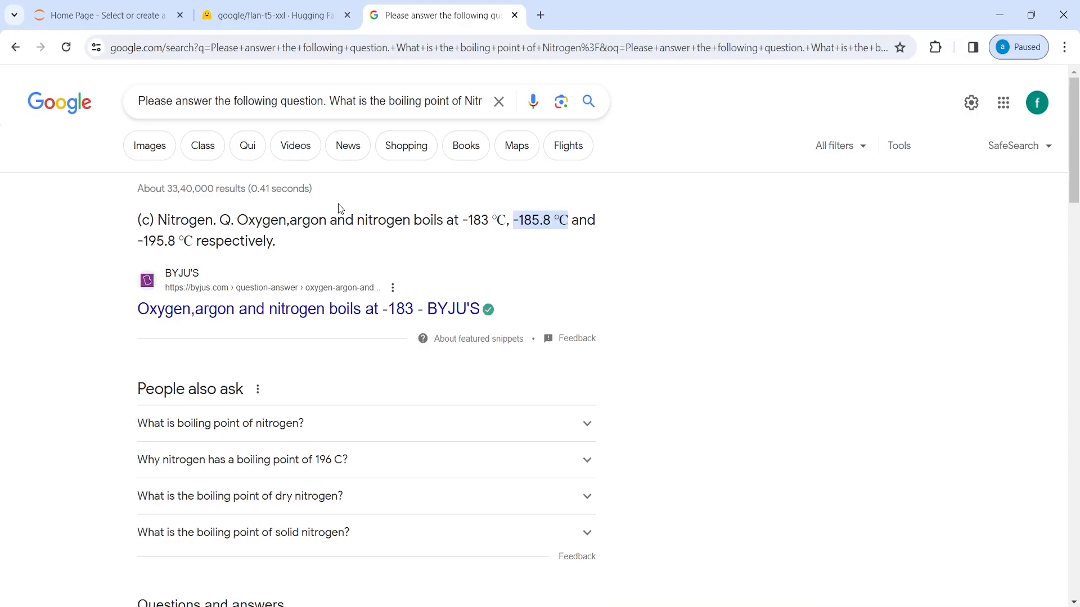
Return to the Hugging Face tab to review the flan-t5-xxl inference output.
click(274, 14)
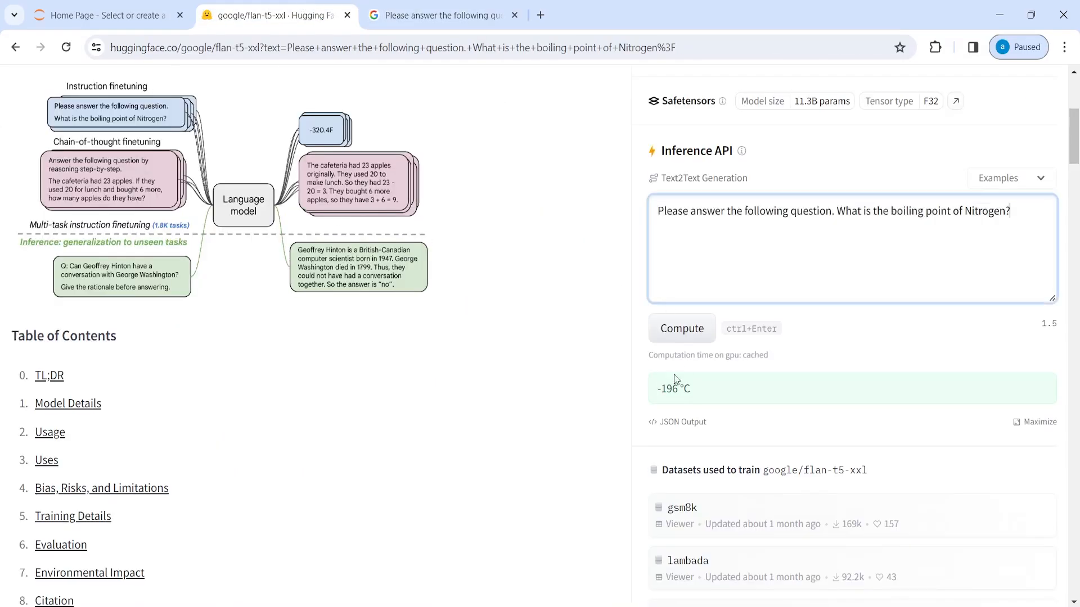
mouse_move(657, 393)
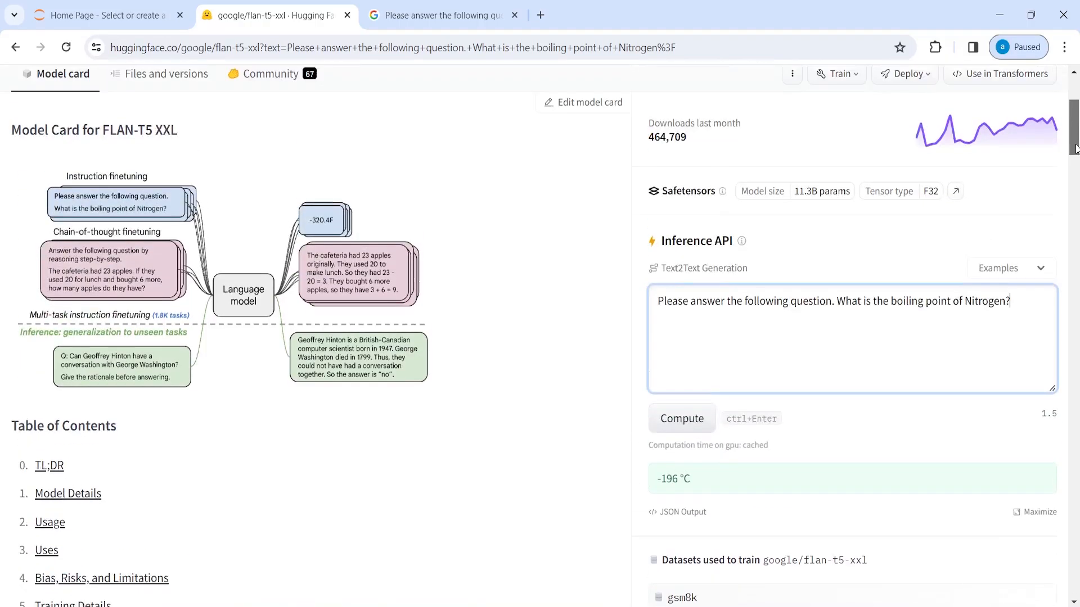
scroll(down, 3)
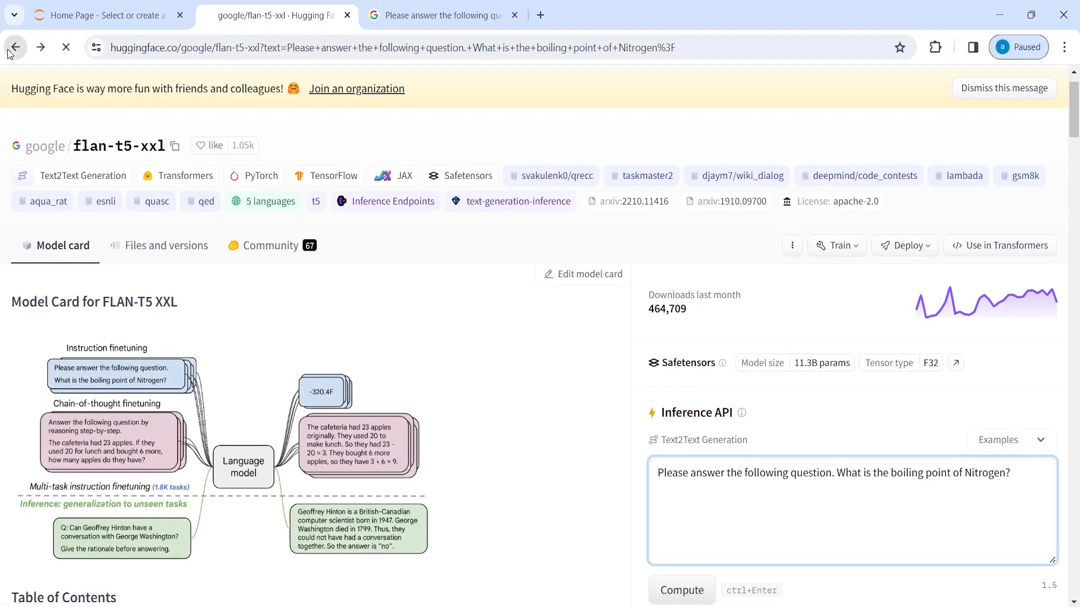
Go back, open Datasets, and filter by the Image Classification task (726 datasets).
click(15, 46)
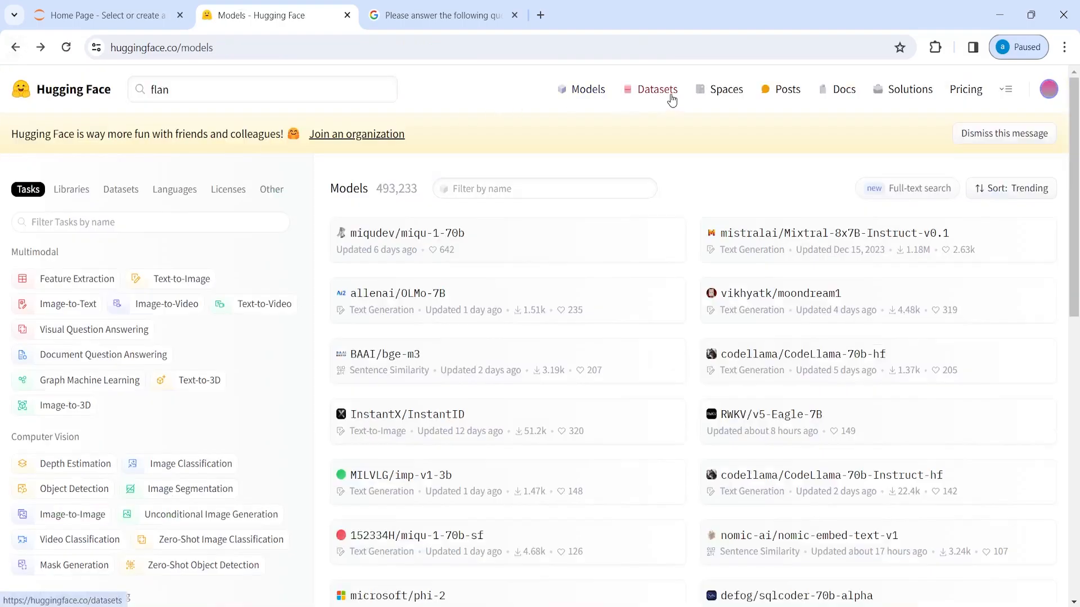
click(656, 89)
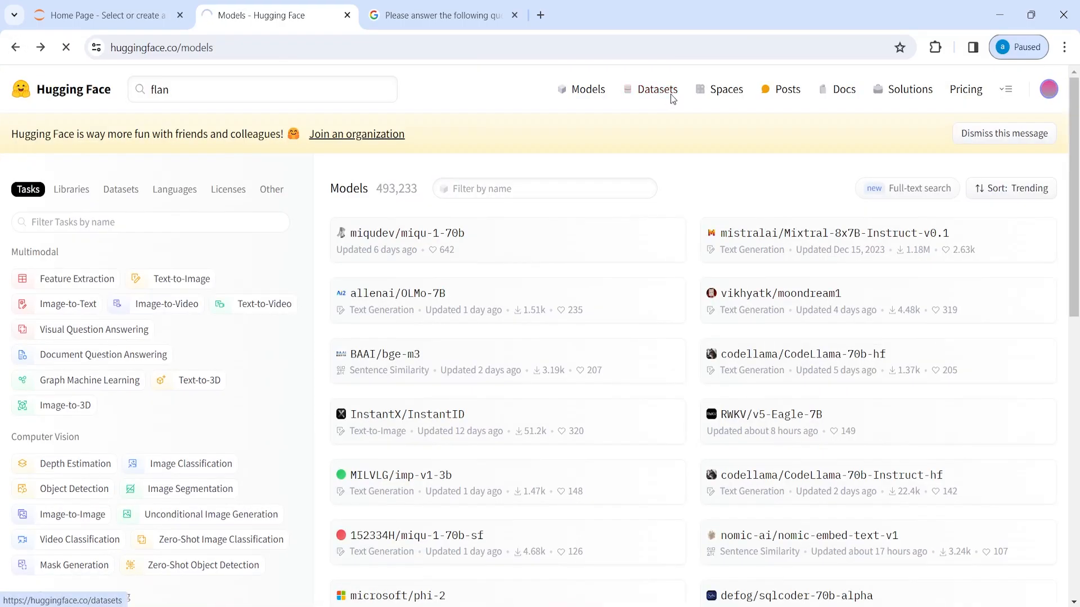
click(656, 89)
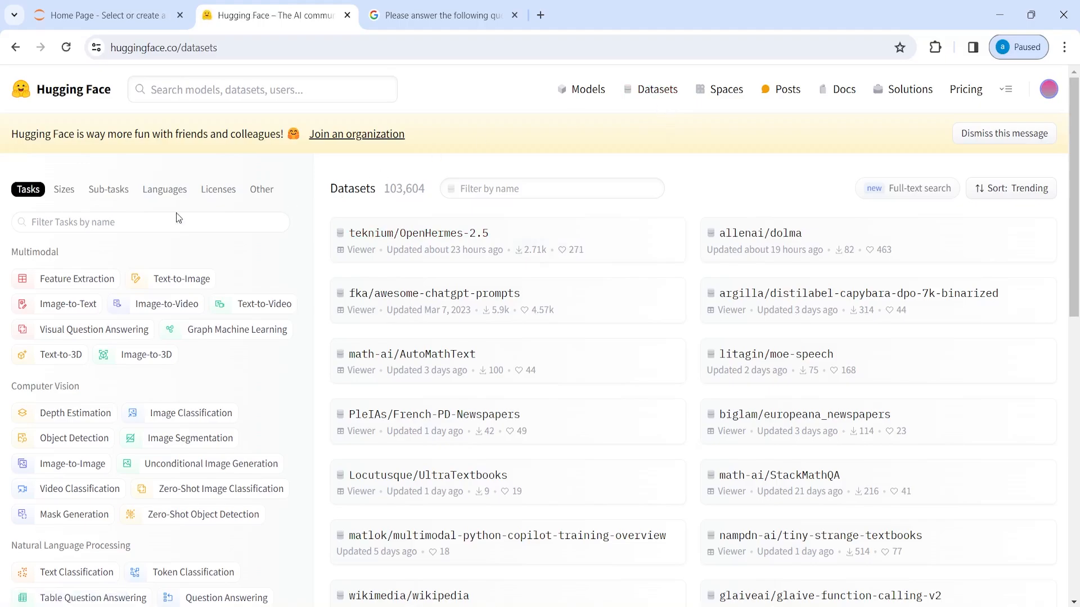
scroll(down, 3)
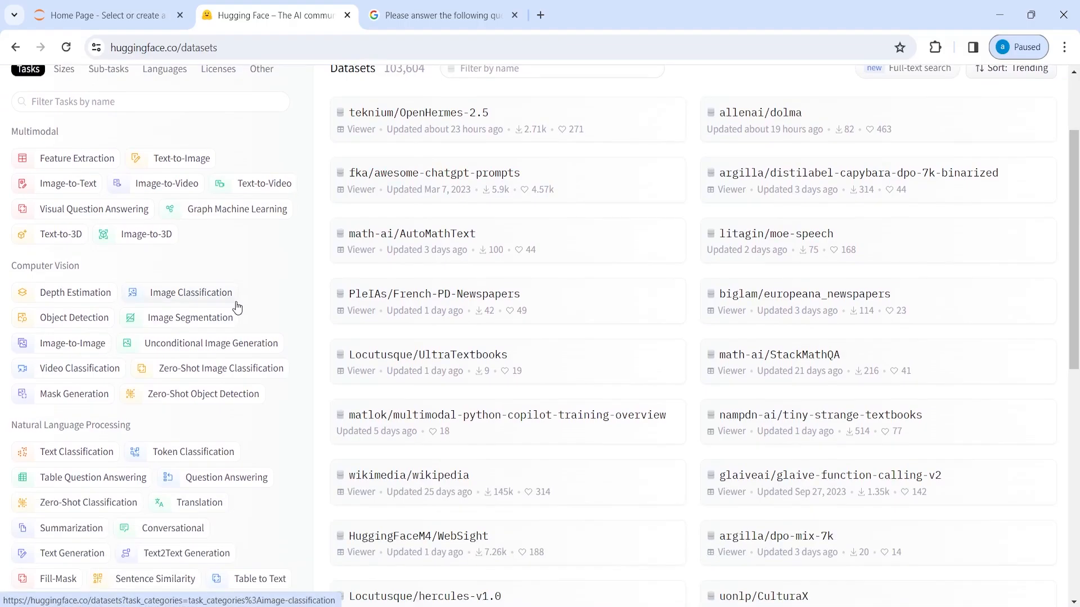
mouse_move(272, 221)
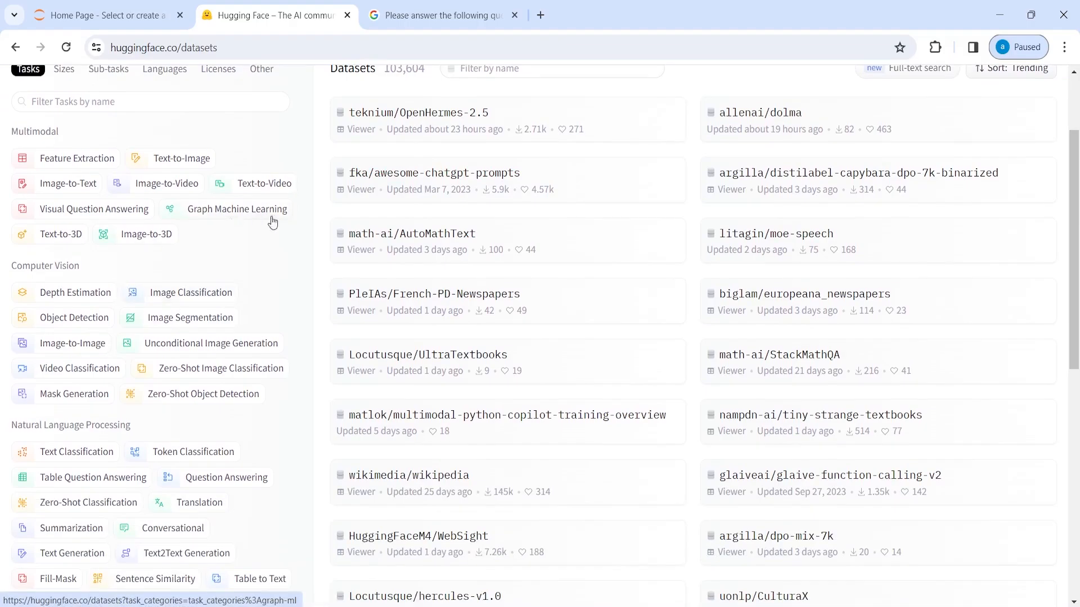
click(191, 292)
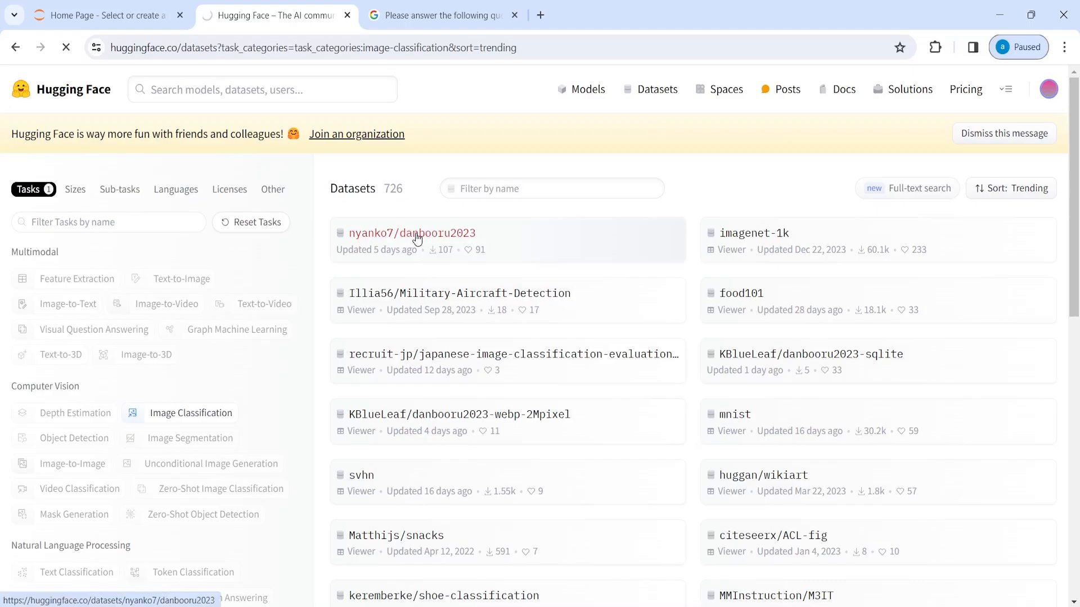
click(411, 233)
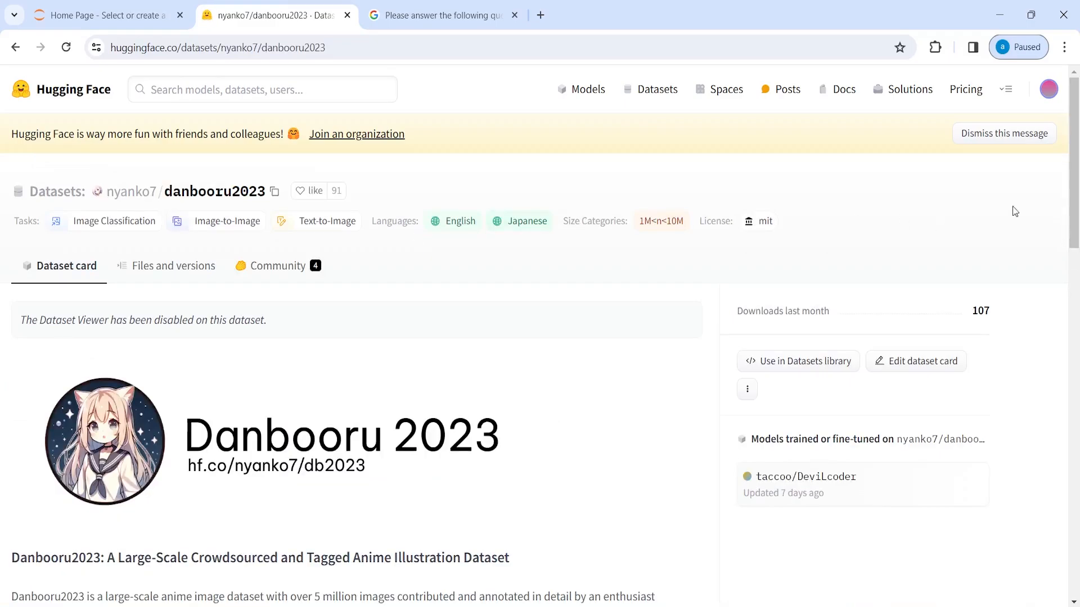
scroll(down, 3)
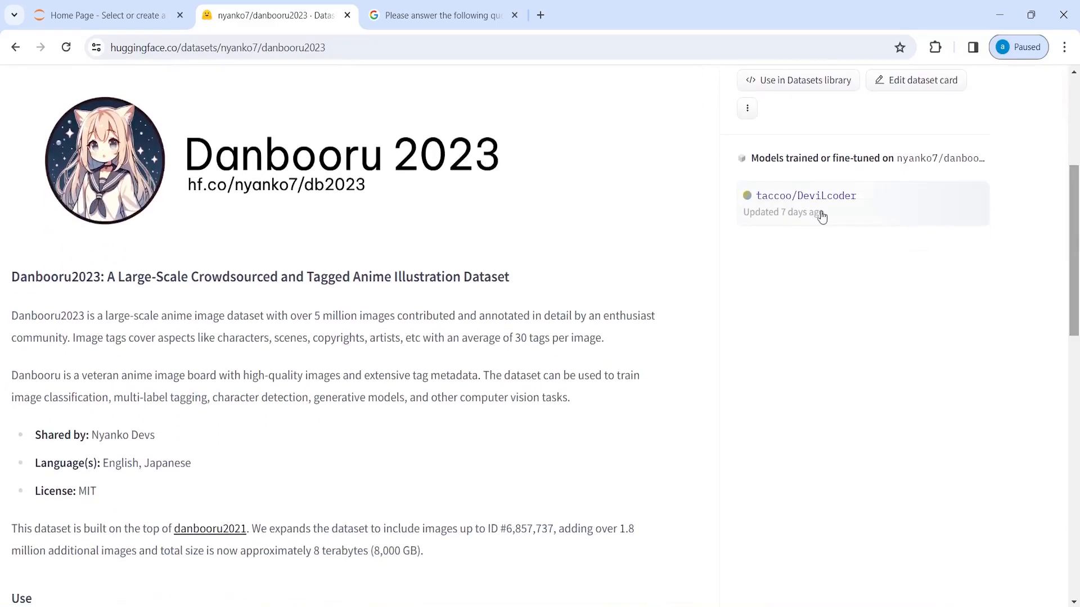
mouse_move(122, 291)
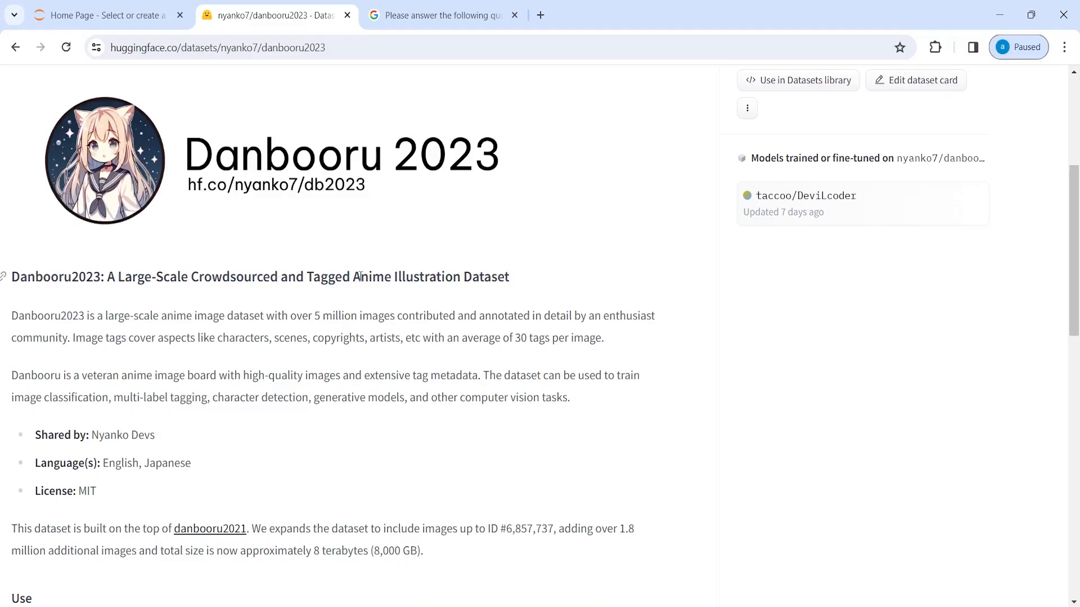
mouse_move(473, 246)
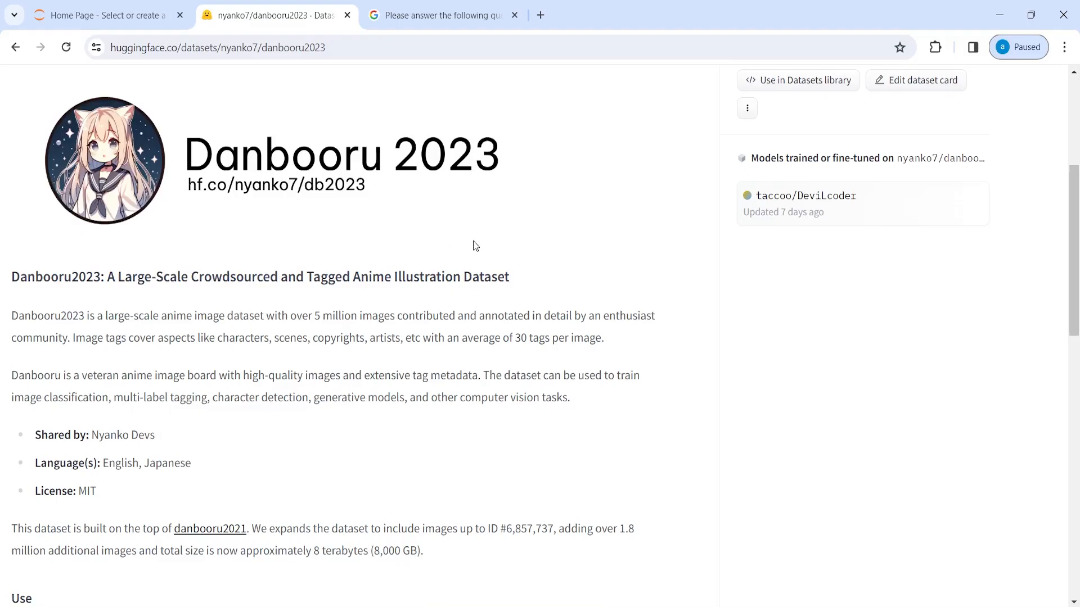
mouse_move(339, 258)
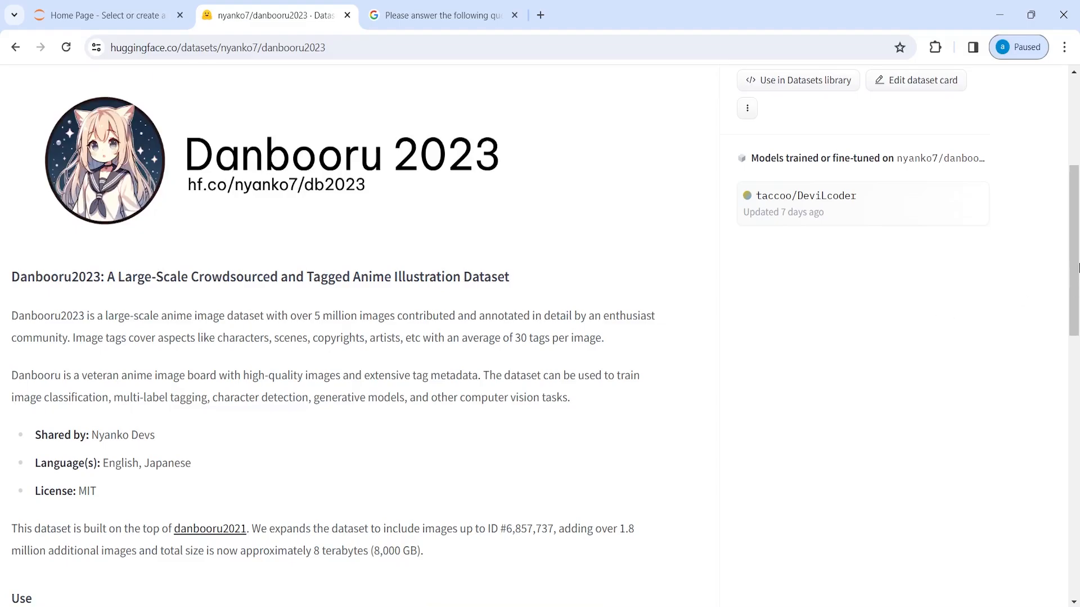
scroll(down, 3)
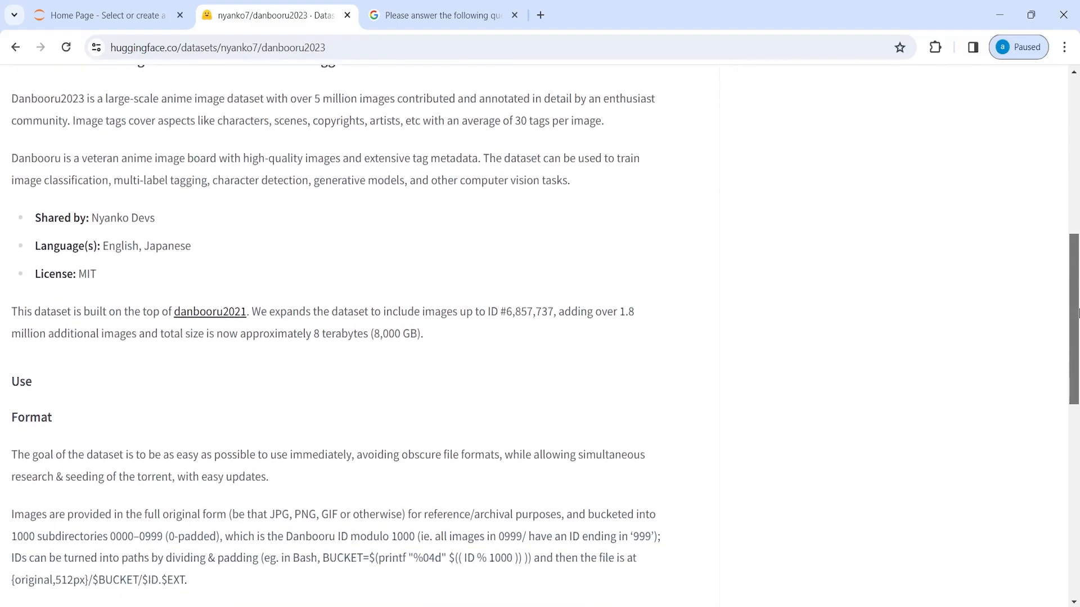
scroll(down, 3)
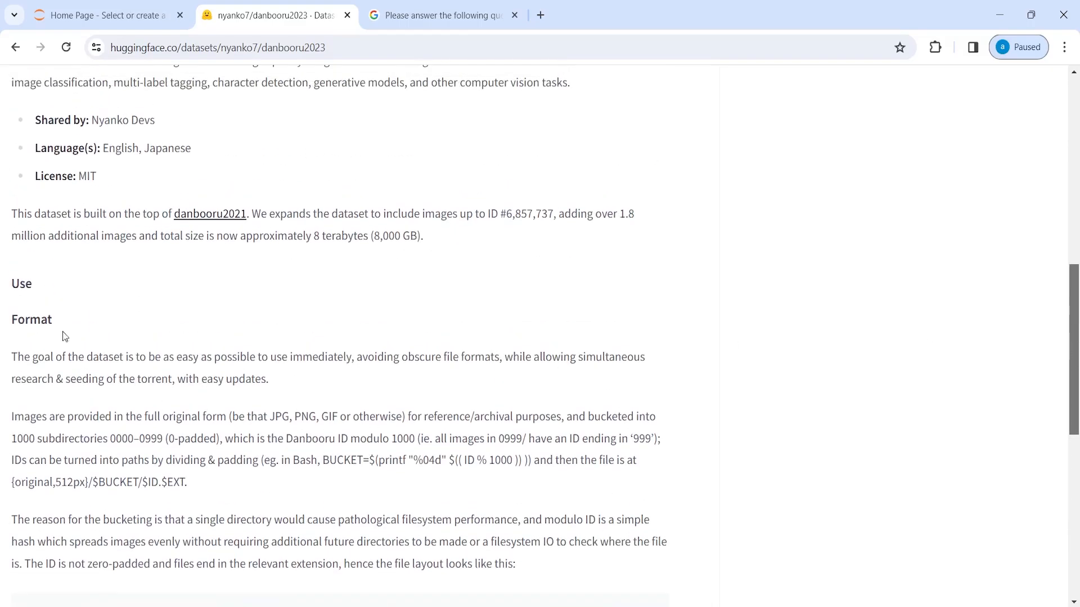
mouse_move(497, 257)
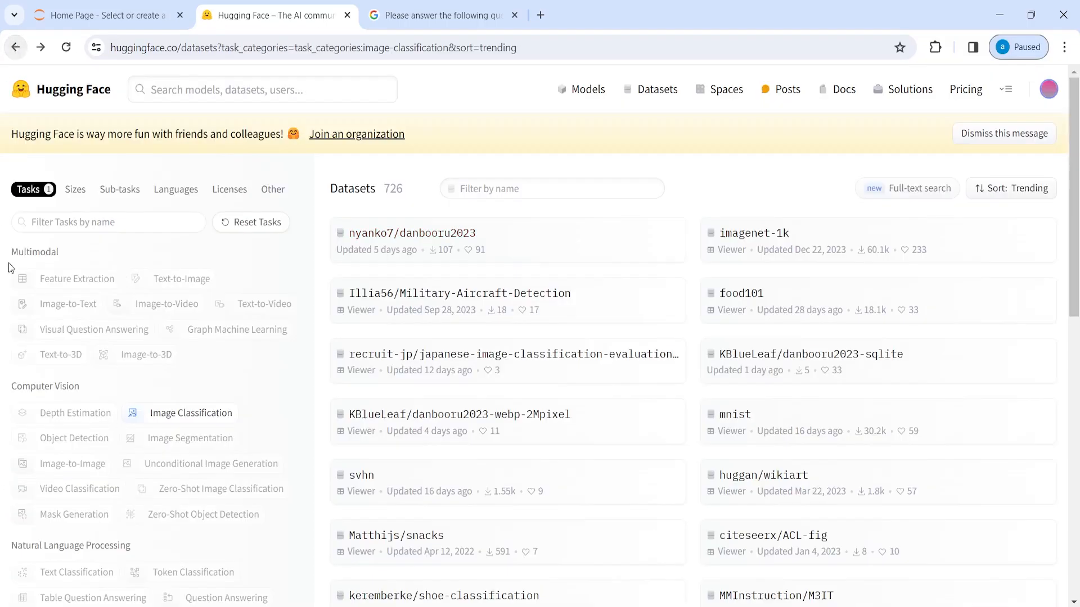
mouse_move(725, 89)
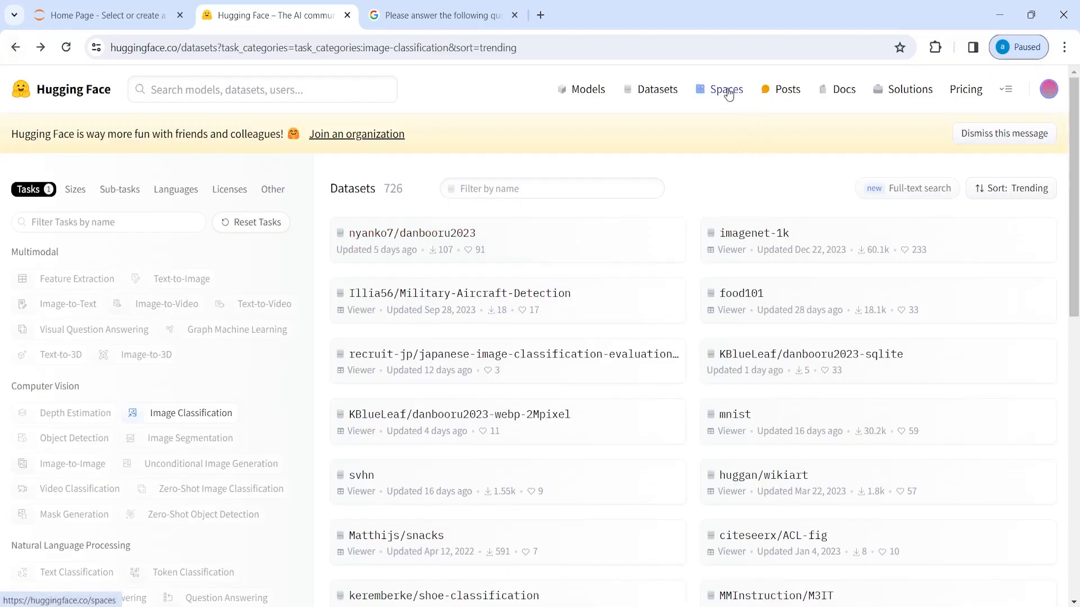
click(724, 89)
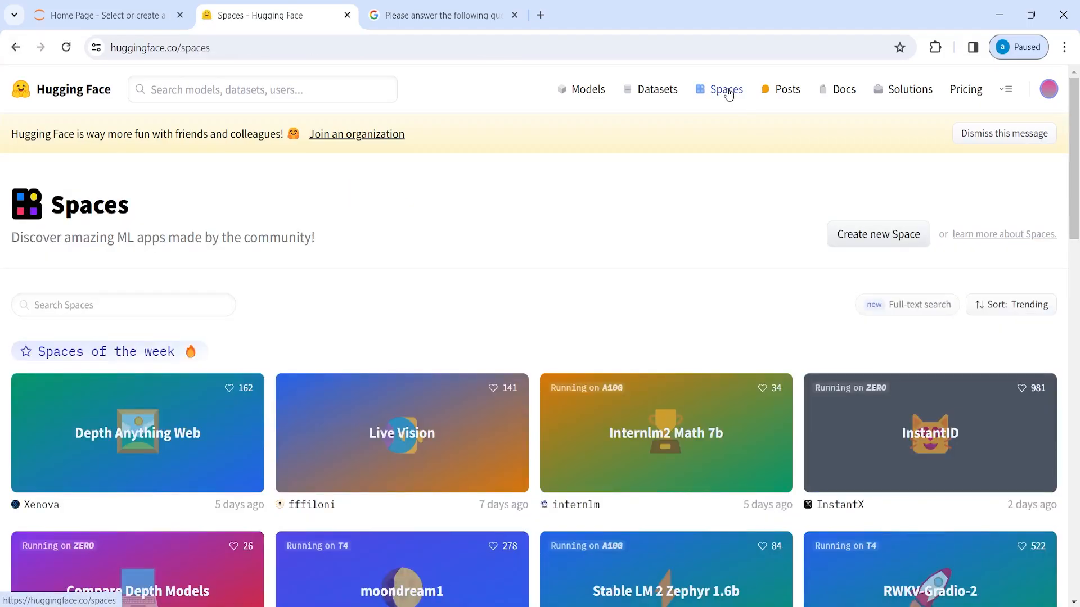
scroll(down, 3)
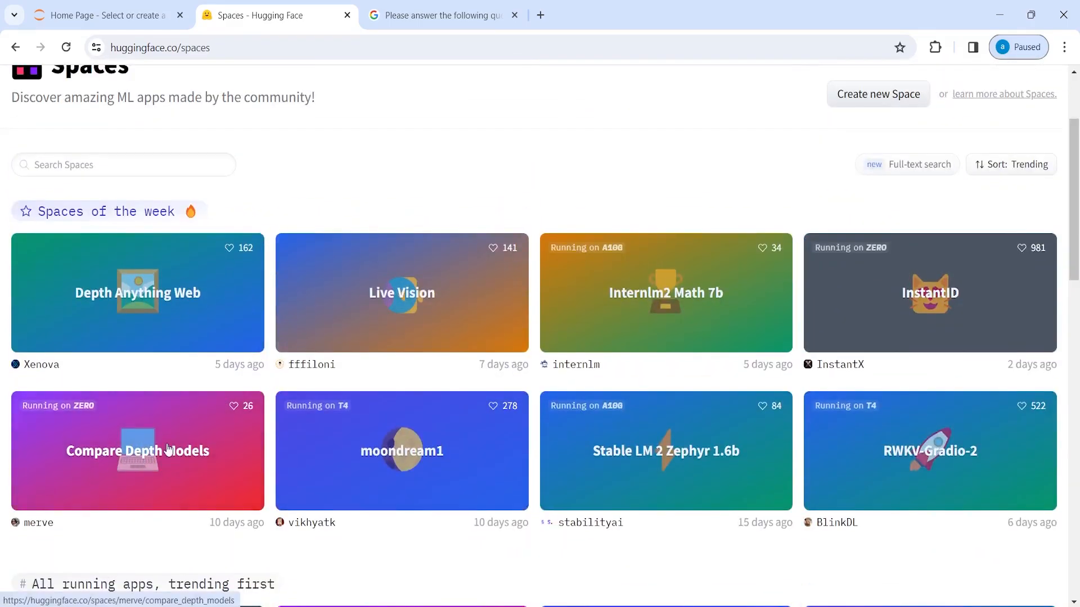
mouse_move(29, 63)
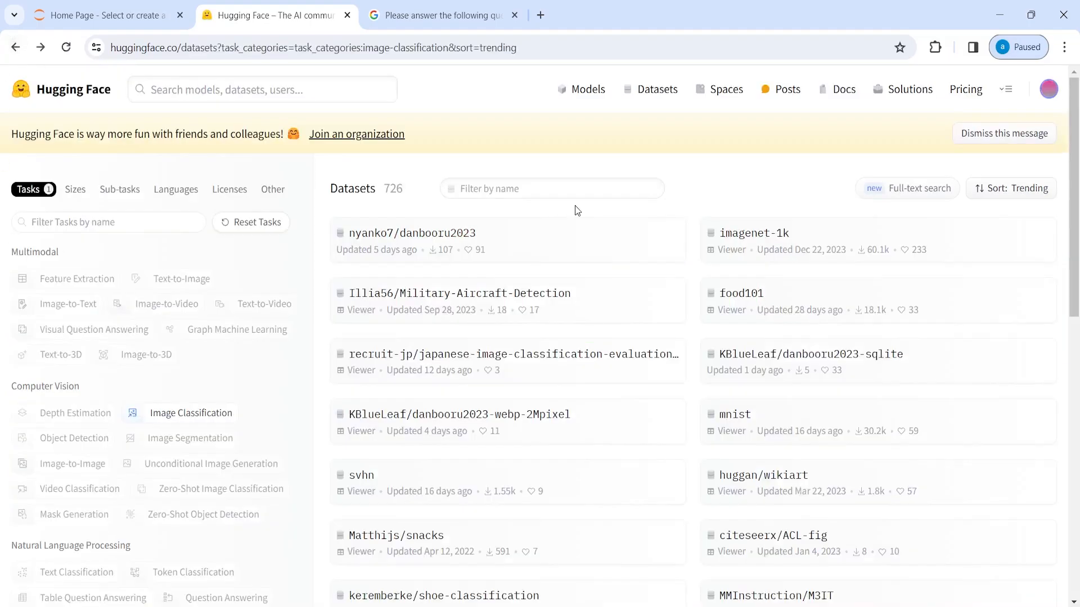
scroll(down, 3)
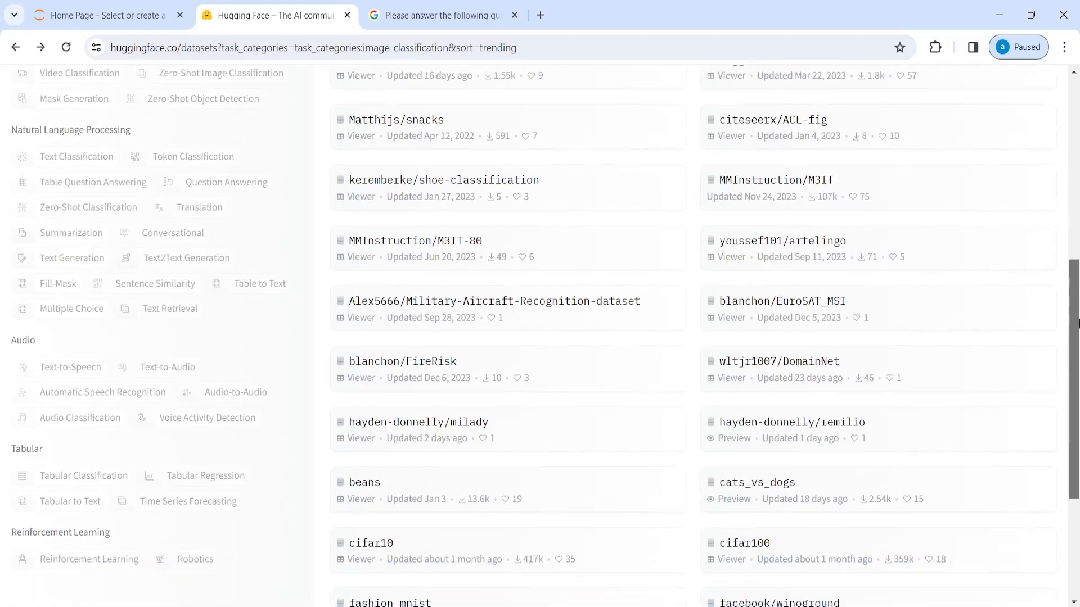